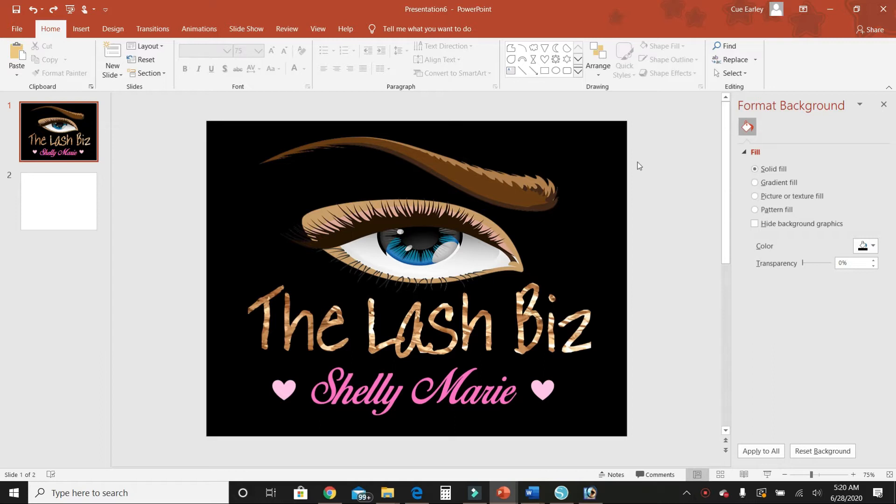
pyautogui.moveTo(591, 231)
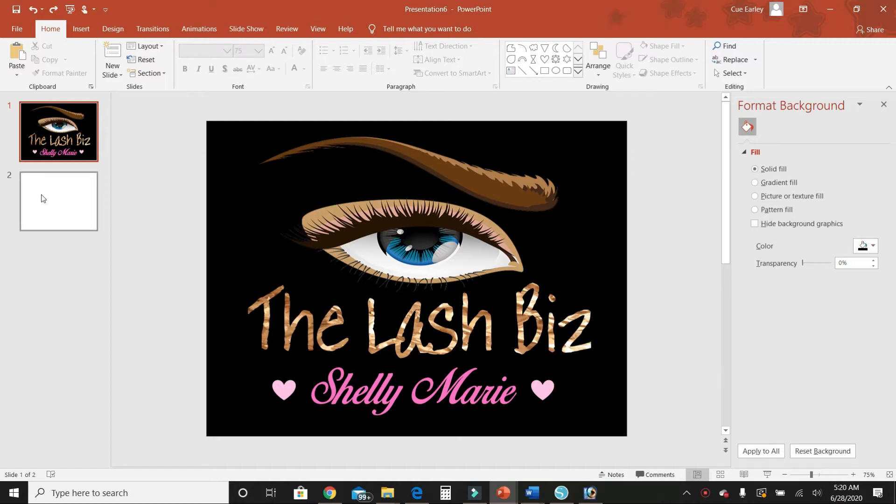
# Go to the blank second slide from the finished logo slide.
pyautogui.click(59, 201)
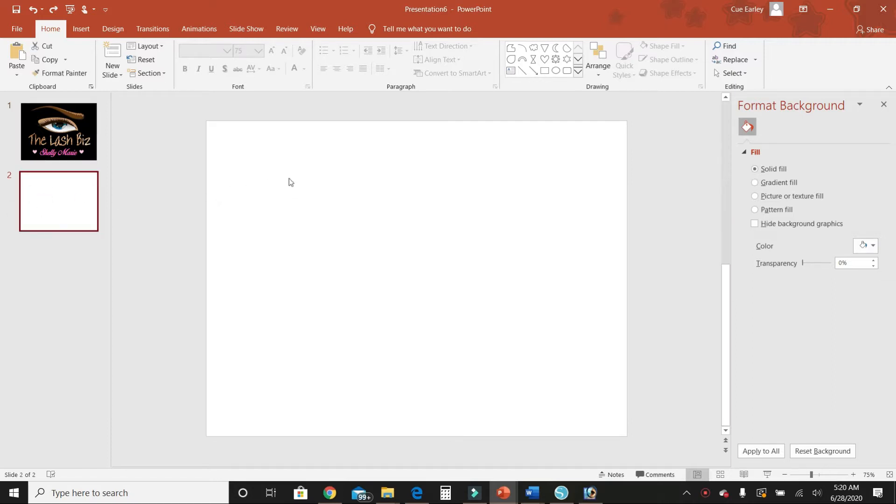
pyautogui.moveTo(354, 221)
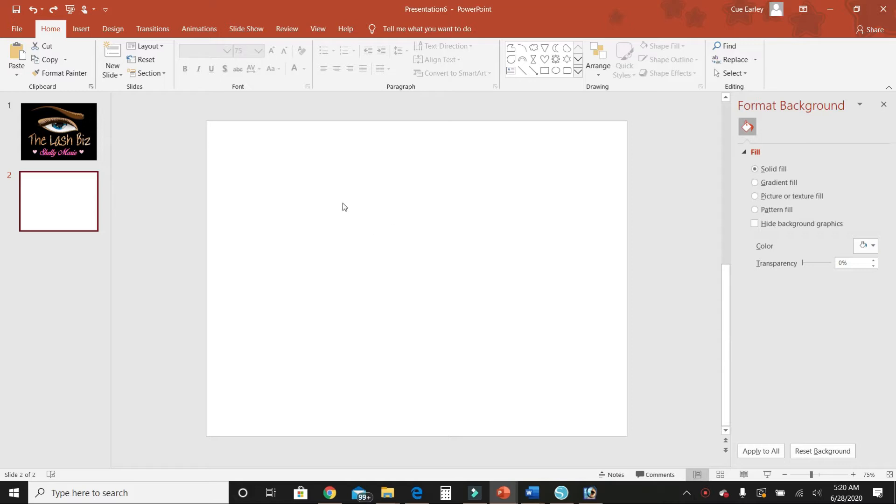
pyautogui.moveTo(784, 239)
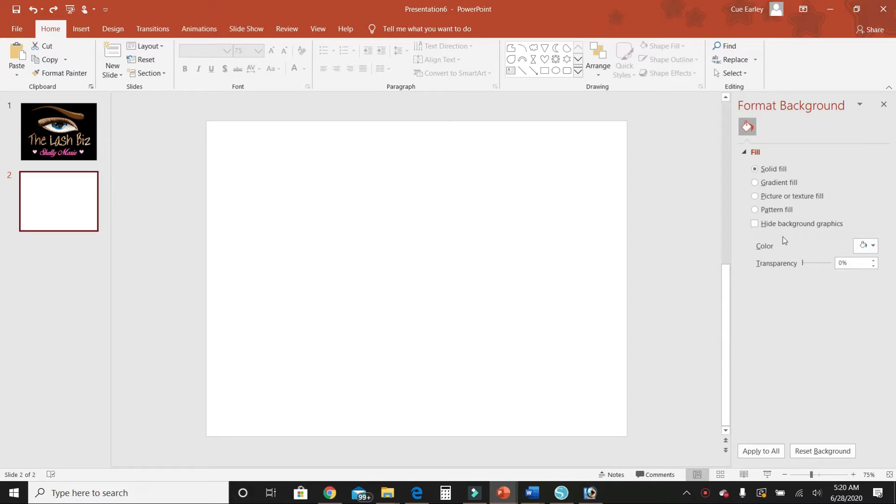
pyautogui.moveTo(791, 170)
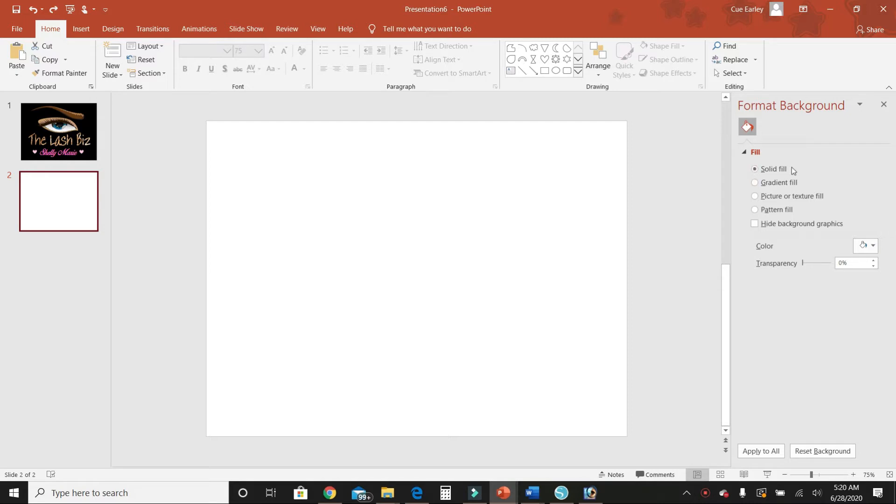
pyautogui.moveTo(804, 201)
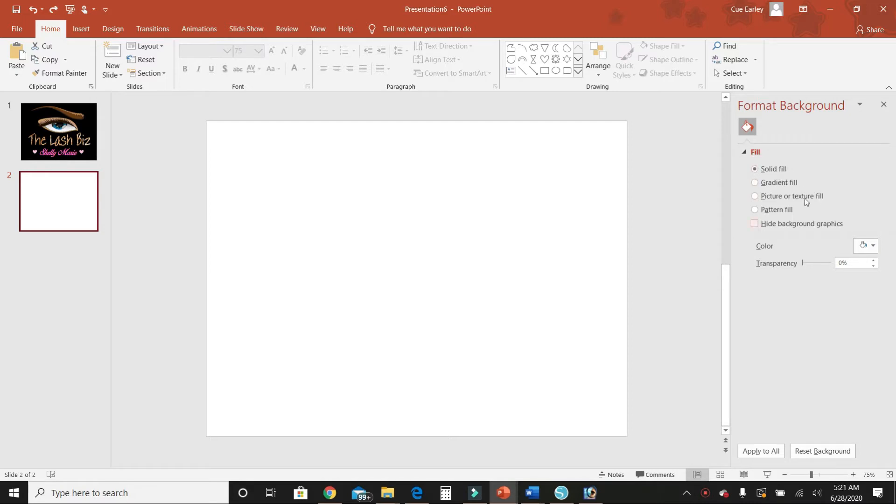
pyautogui.moveTo(874, 218)
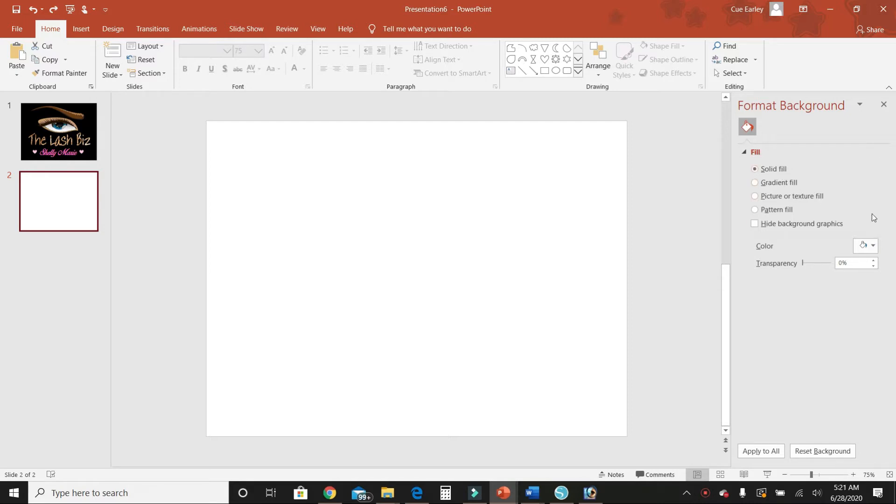
# Set slide 2's solid background fill colour to black from Theme Colors.
pyautogui.click(873, 246)
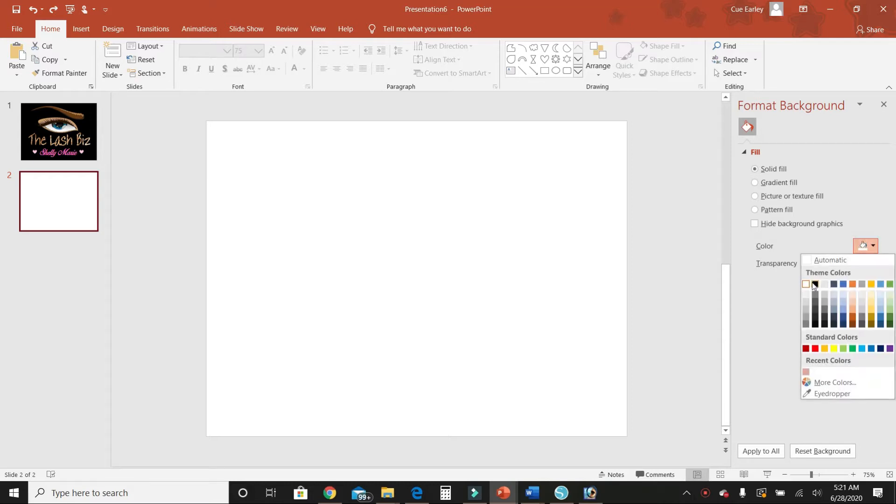
pyautogui.click(814, 285)
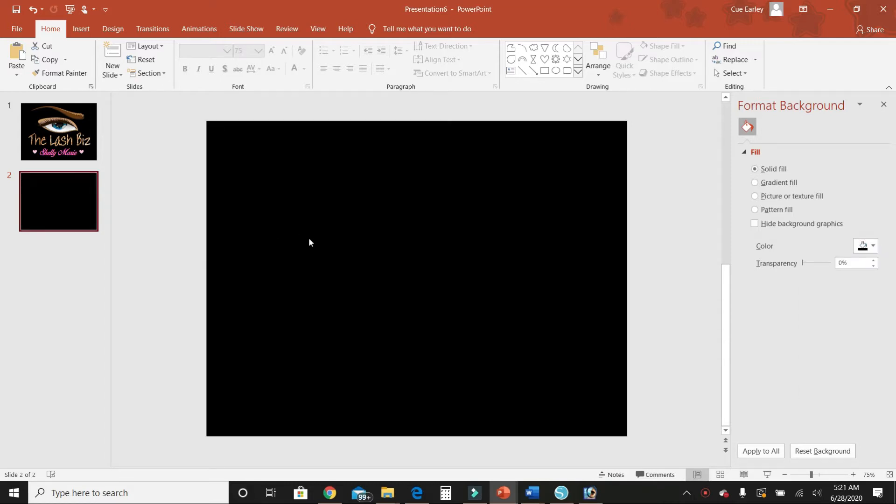
pyautogui.moveTo(217, 213)
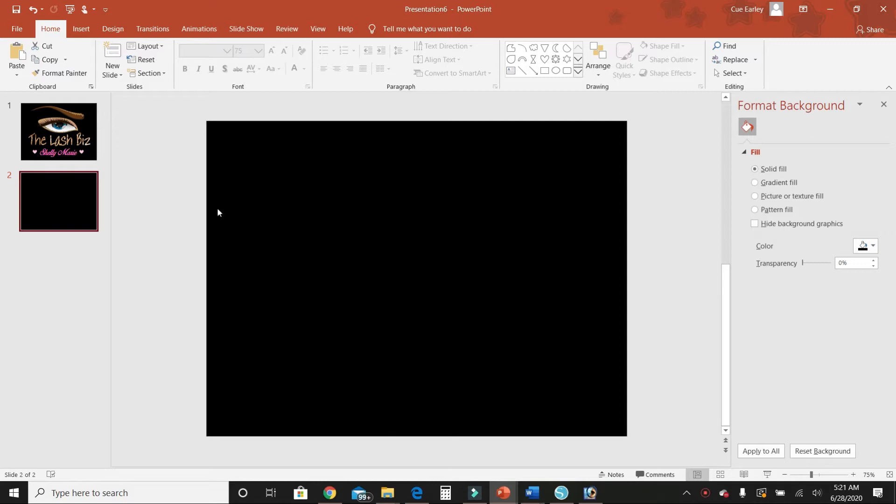
pyautogui.moveTo(266, 218)
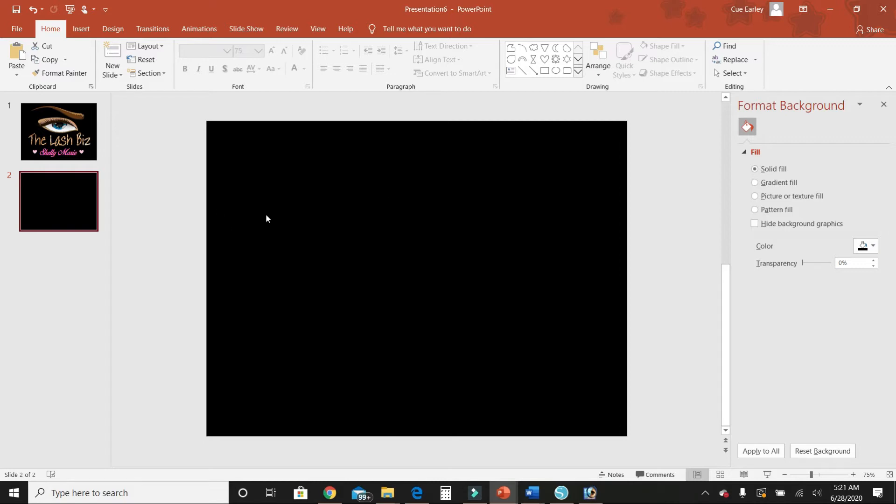
pyautogui.moveTo(289, 227)
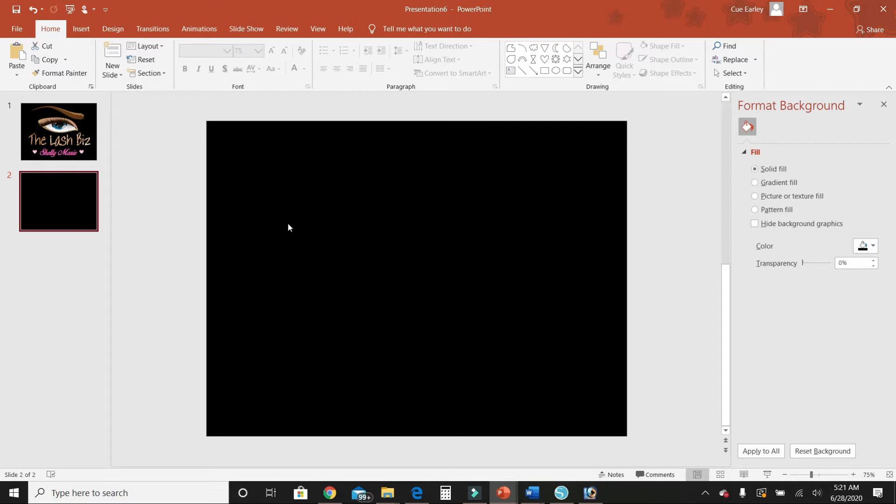
pyautogui.moveTo(240, 163)
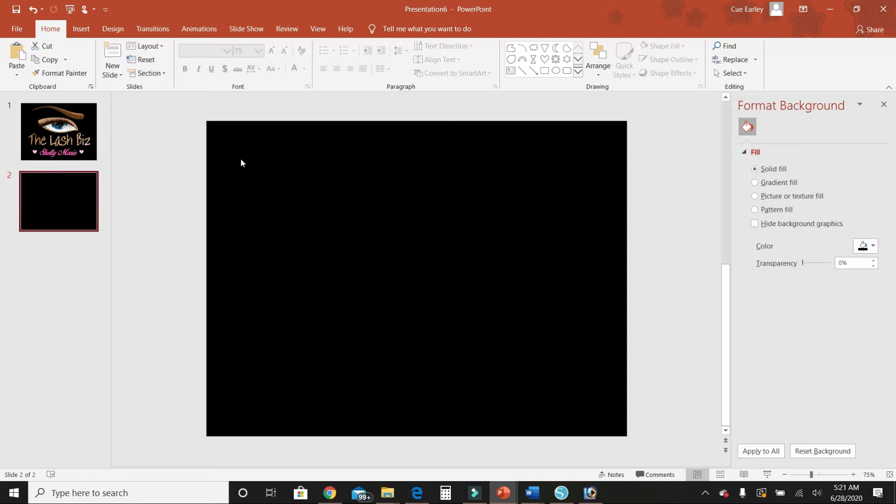
# Search Bing online pictures for 'EYELASH CLIPART'.
pyautogui.click(81, 28)
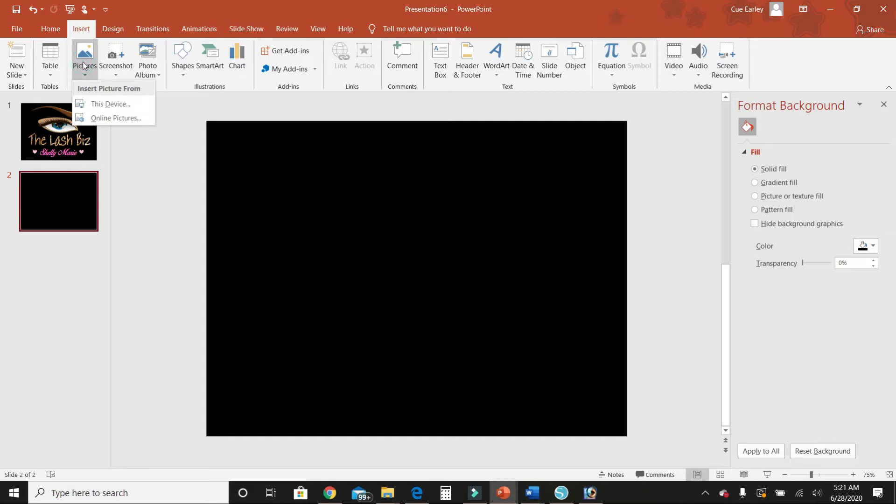
pyautogui.moveTo(109, 105)
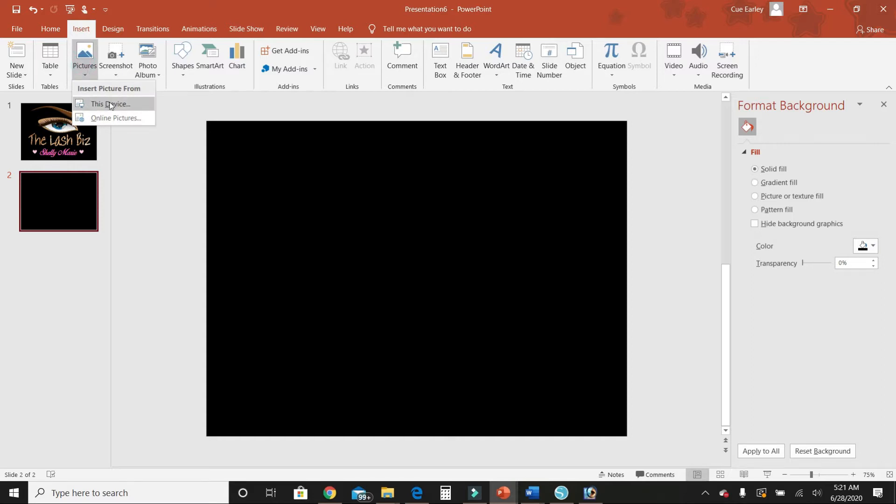
pyautogui.click(115, 117)
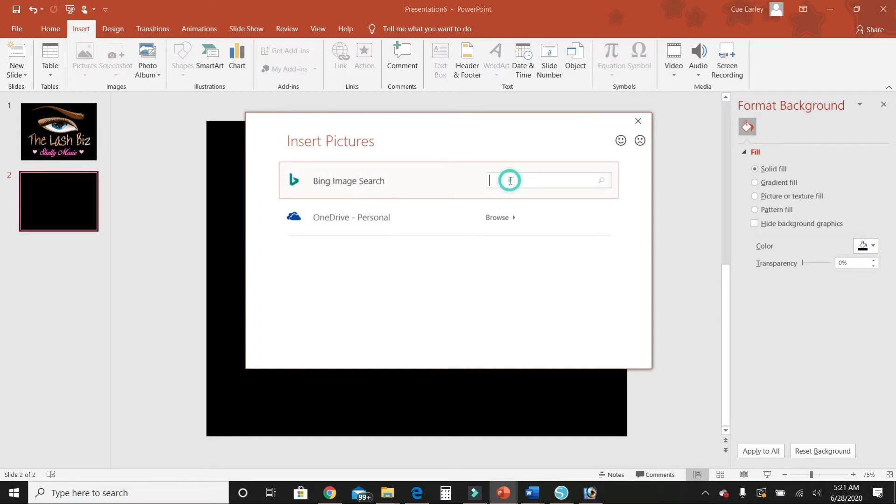
pyautogui.write('EY')
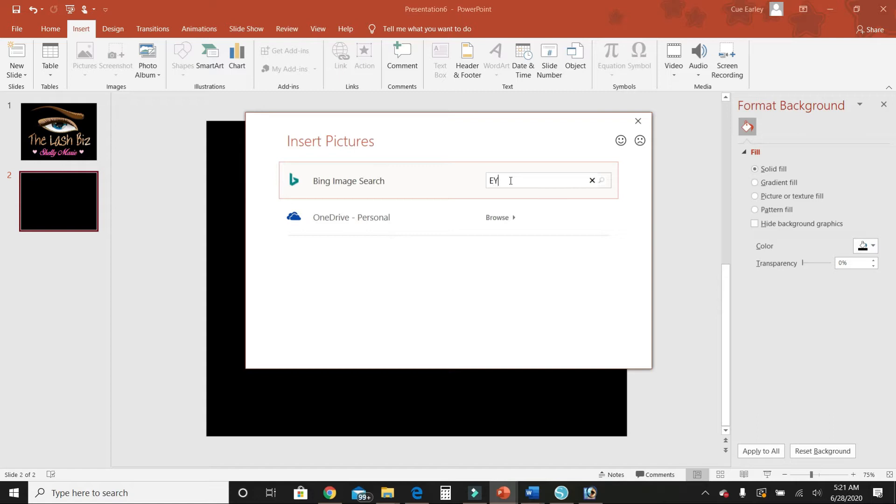
pyautogui.write('ELASH CLI')
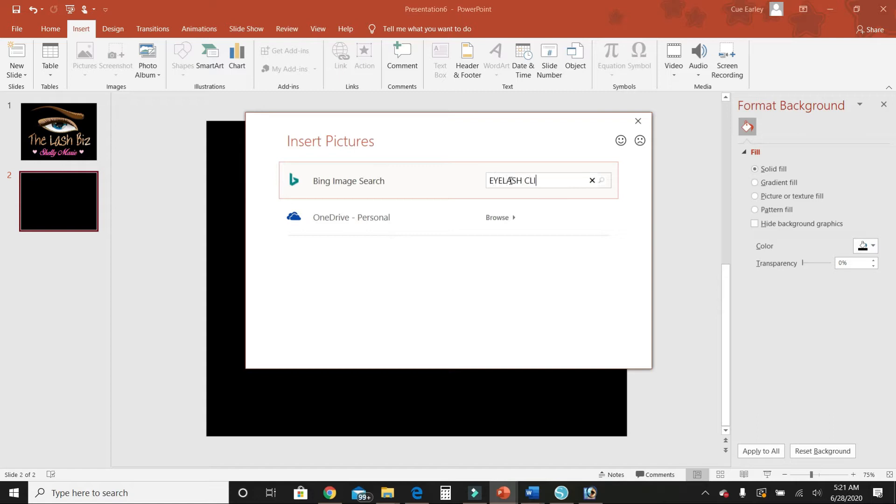
pyautogui.write('PART')
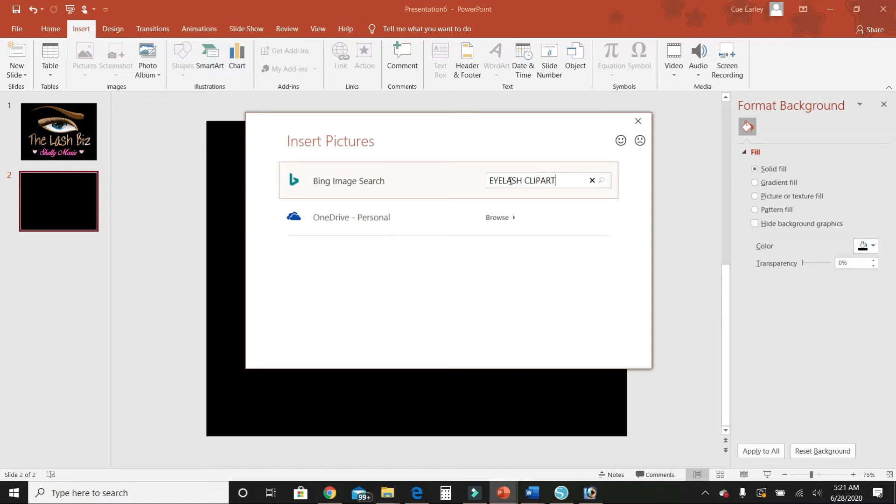
pyautogui.click(601, 181)
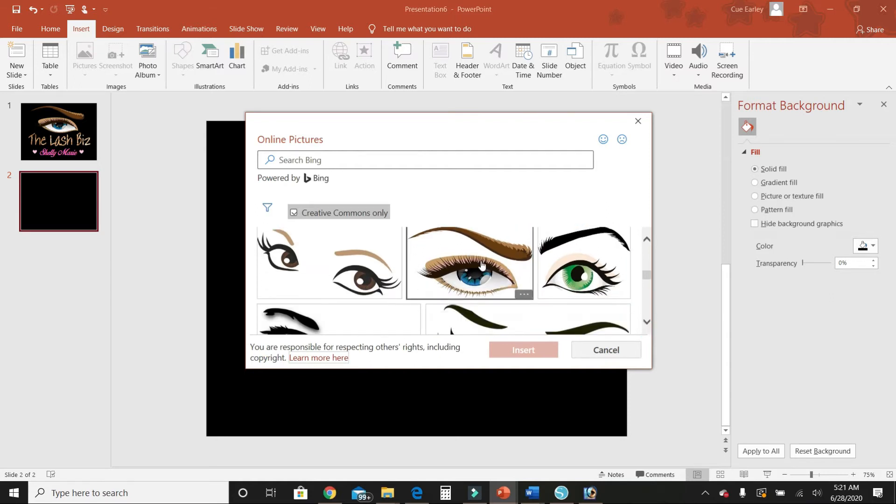
# Insert the blue-eyed eye clipart with brown lashes onto the black slide.
pyautogui.click(469, 263)
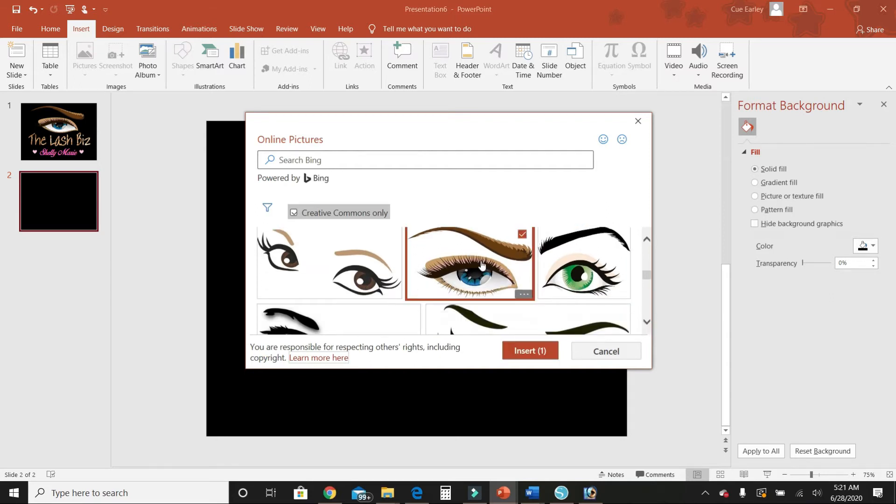
pyautogui.click(605, 351)
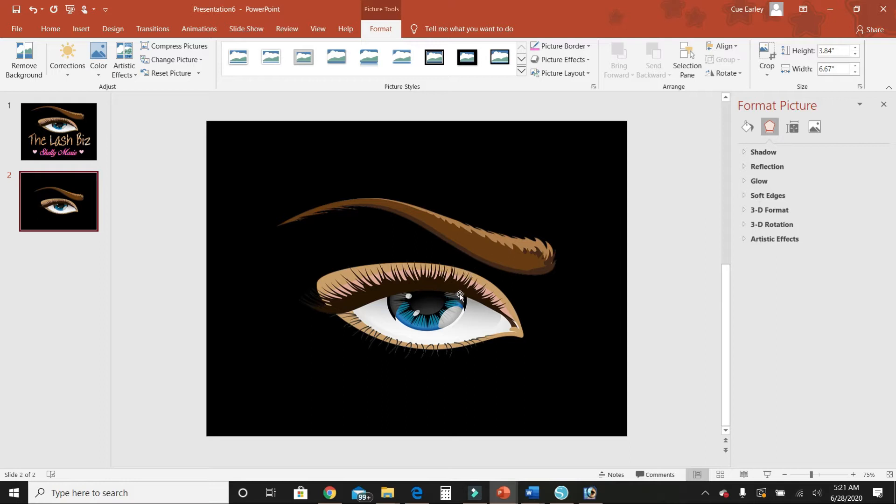
pyautogui.moveTo(430, 299)
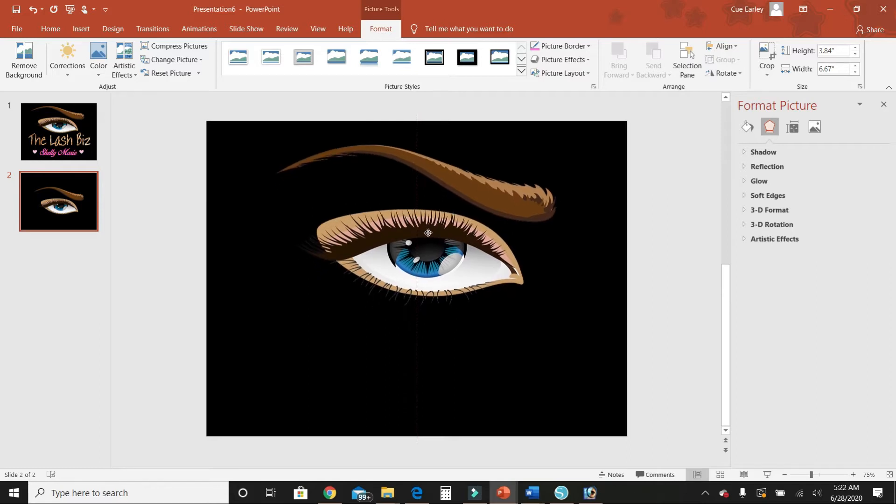
# Move the eye clipart higher and horizontally centred, then deselect it.
pyautogui.click(427, 232)
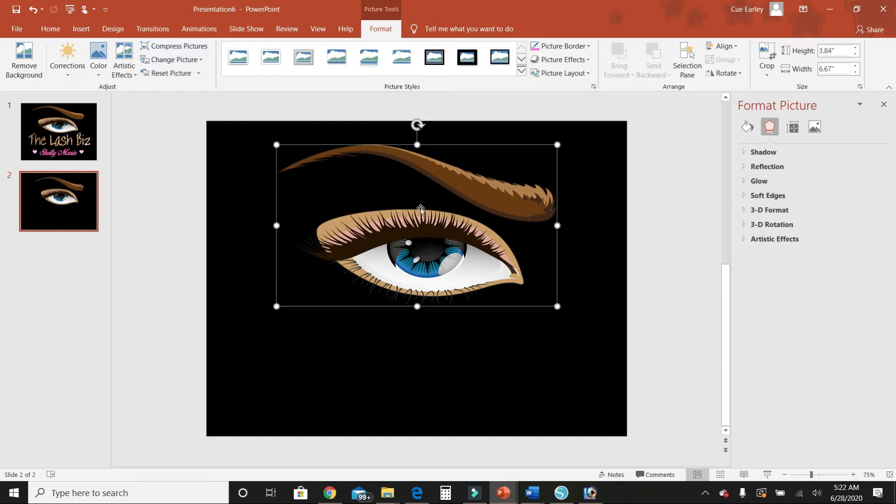
pyautogui.moveTo(209, 248)
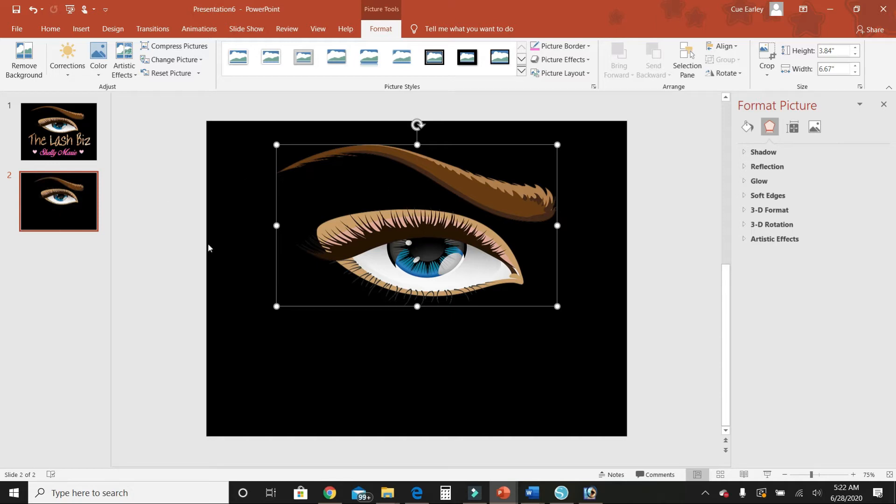
pyautogui.moveTo(400, 349)
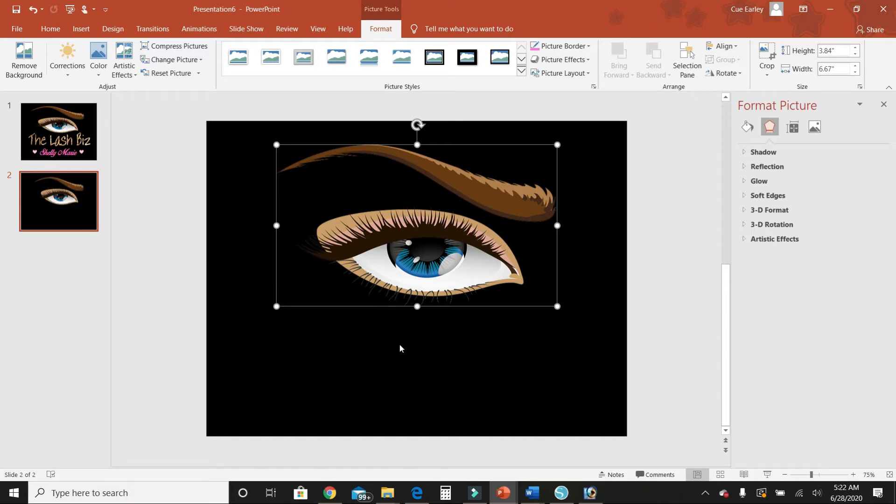
pyautogui.click(423, 347)
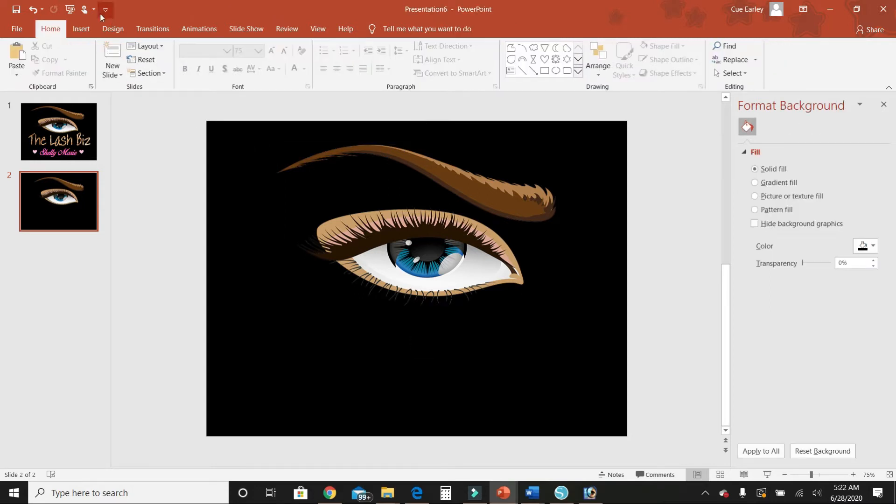
# Insert an empty text box in the black space beneath the eye clipart.
pyautogui.click(81, 28)
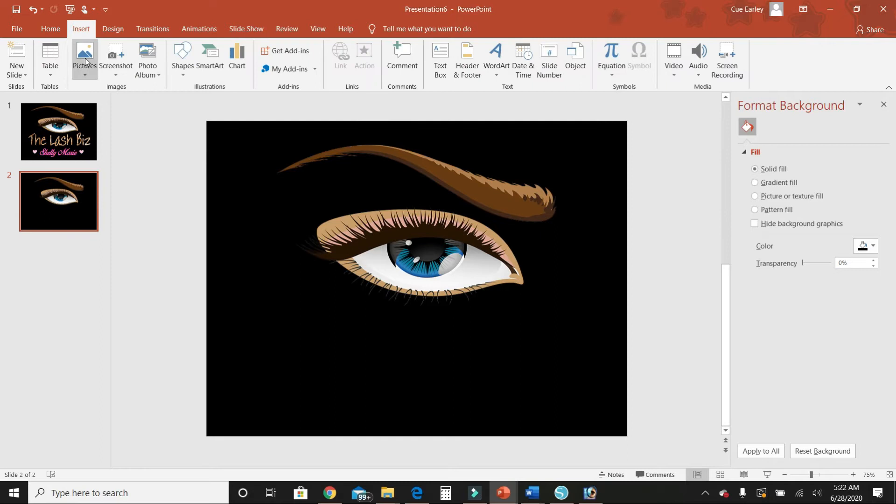
pyautogui.moveTo(402, 57)
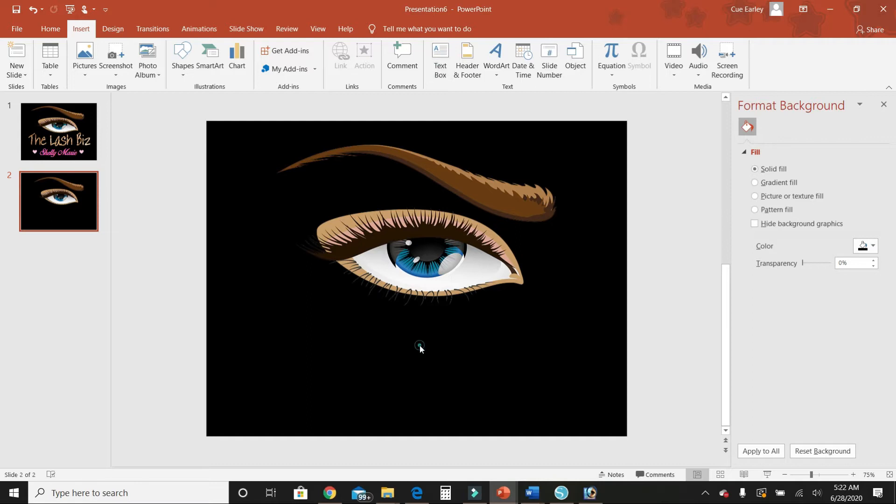
pyautogui.click(420, 347)
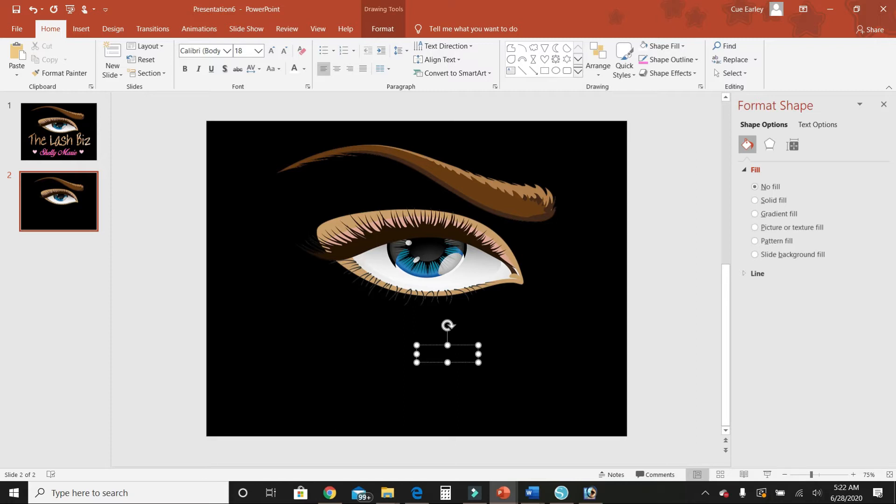
pyautogui.moveTo(485, 353)
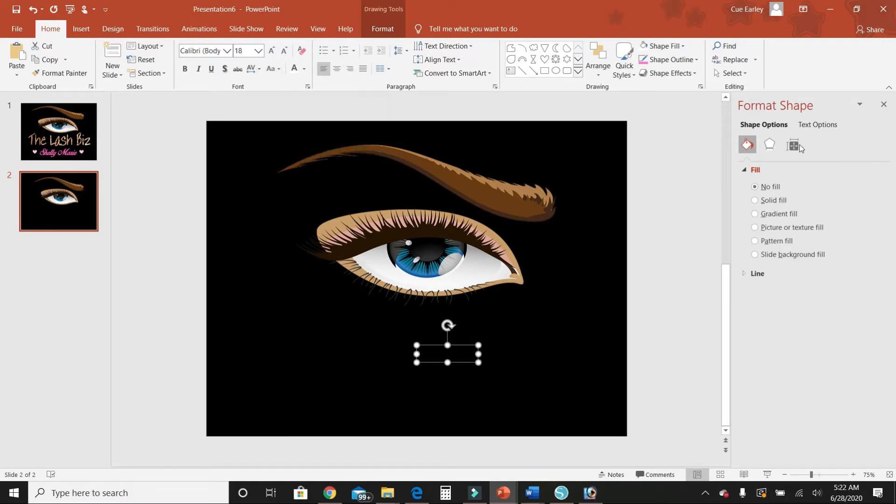
pyautogui.moveTo(802, 160)
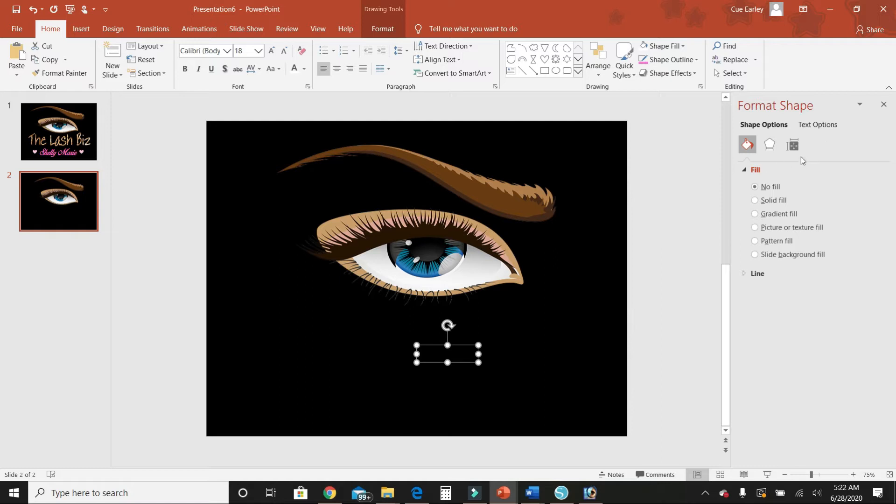
pyautogui.moveTo(802, 160)
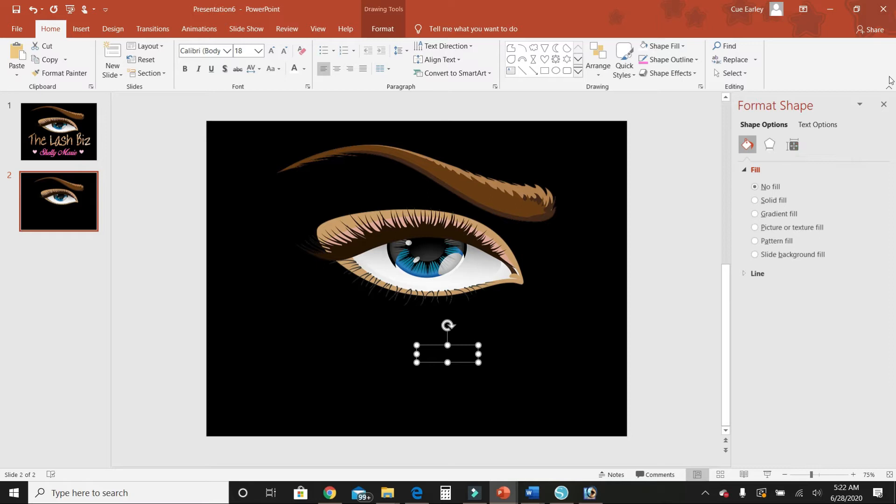
# Make the 'The Lash Biz' text white and enlarge it to 150 point.
pyautogui.click(817, 125)
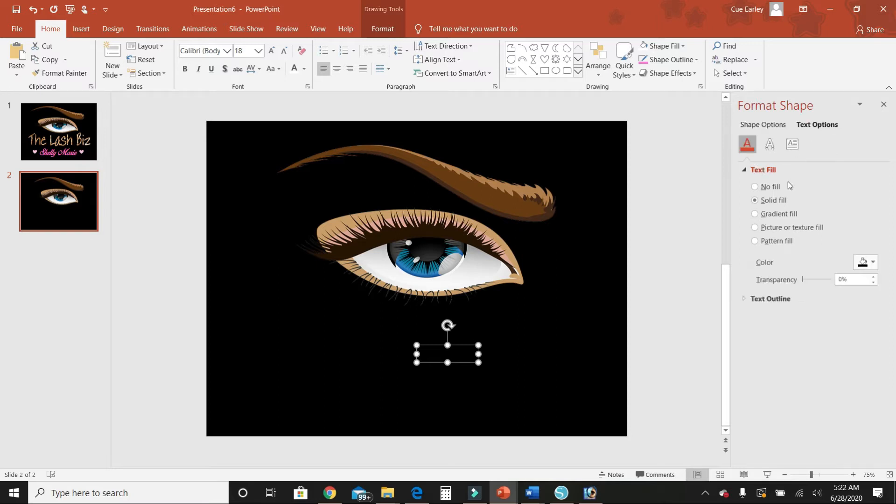
pyautogui.click(874, 263)
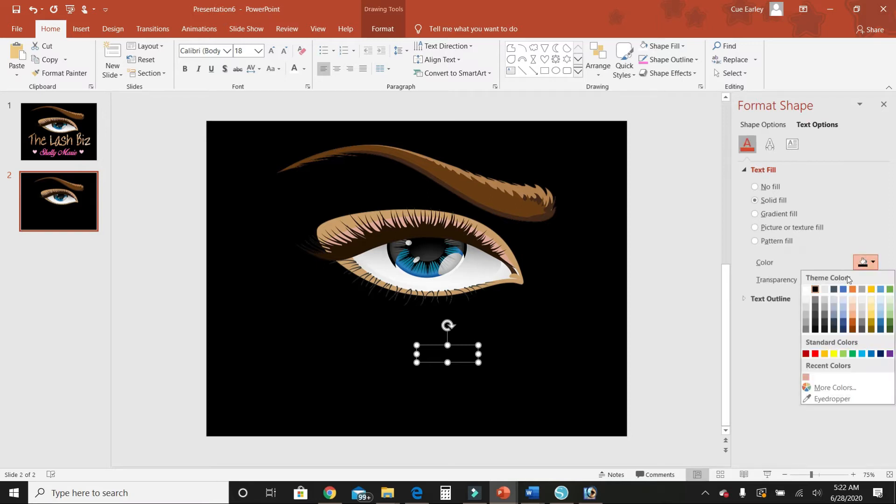
pyautogui.click(823, 288)
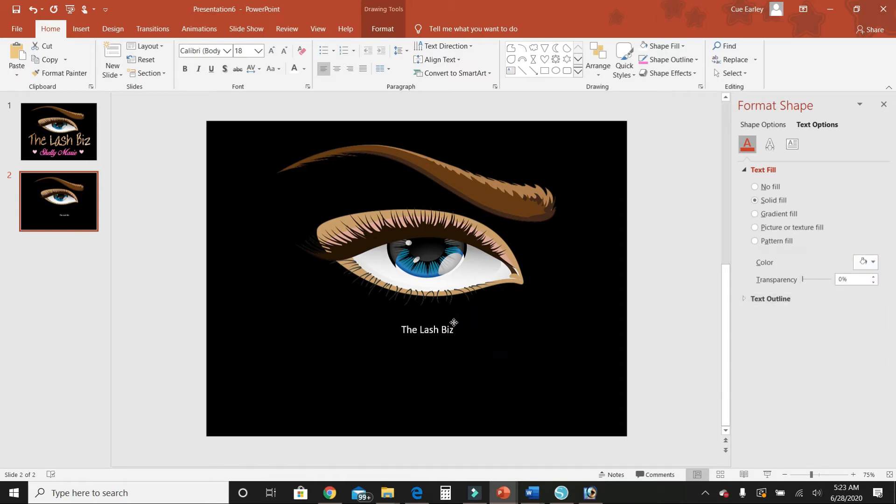
pyautogui.click(427, 329)
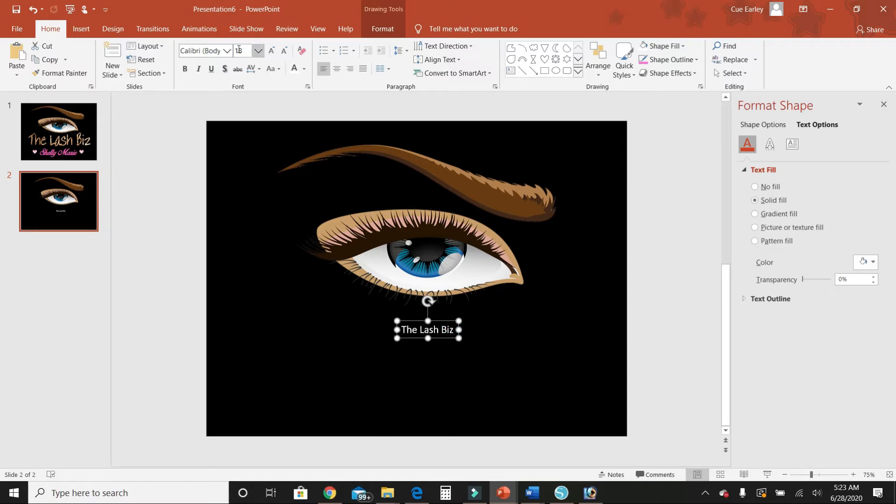
pyautogui.click(240, 50)
pyautogui.write('150')
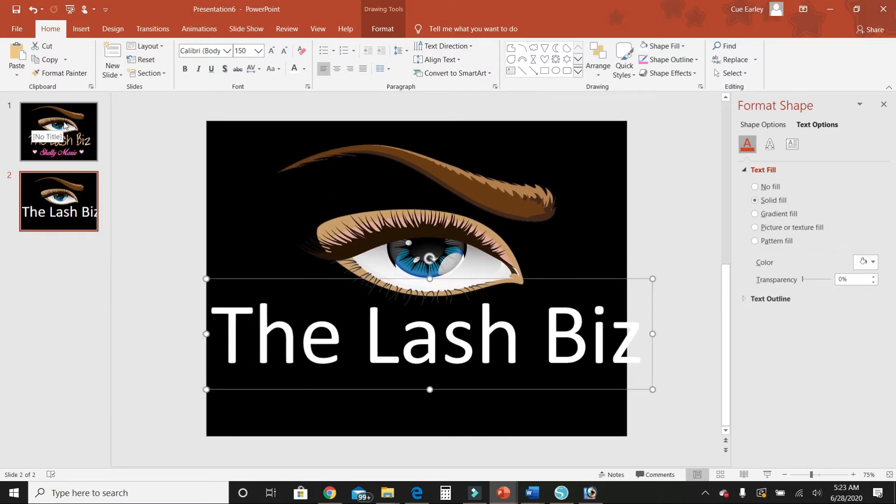
# Match slide 1 by applying the Annie BTN handwritten font to 'The Lash Biz'.
pyautogui.click(58, 131)
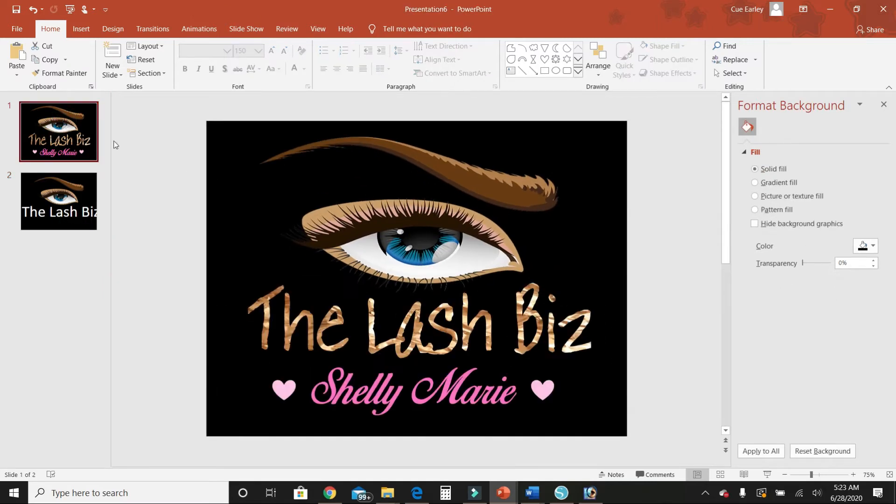
pyautogui.click(254, 326)
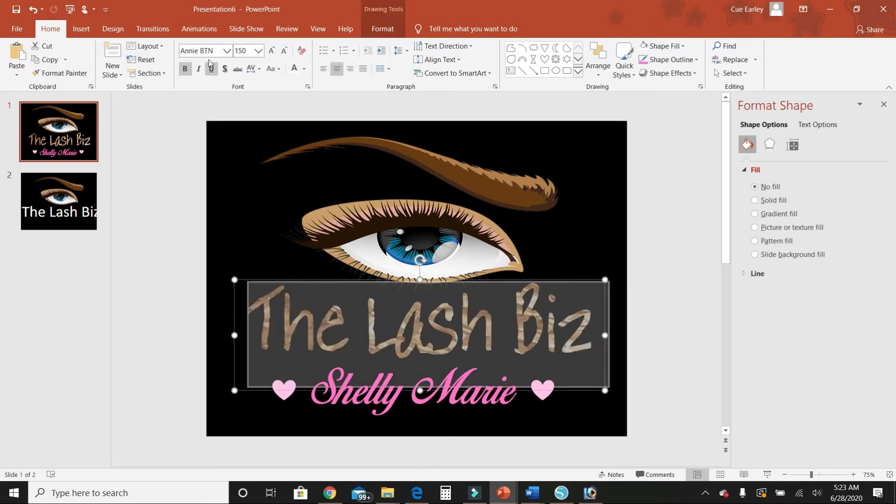
pyautogui.click(59, 200)
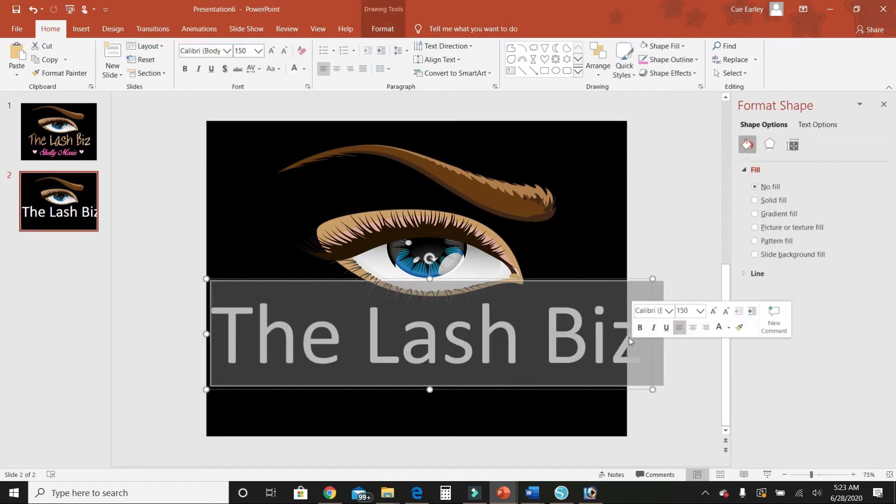
pyautogui.click(202, 50)
pyautogui.write('Ann')
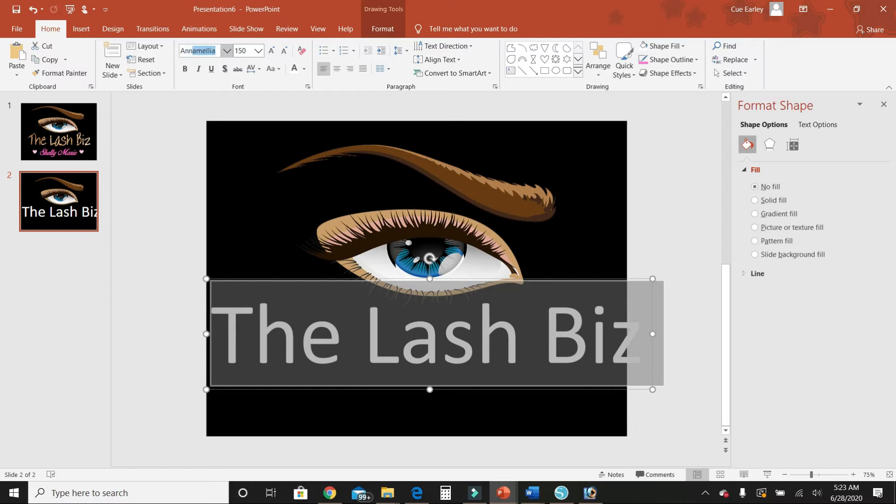
pyautogui.click(203, 51)
pyautogui.write('Annie BTN')
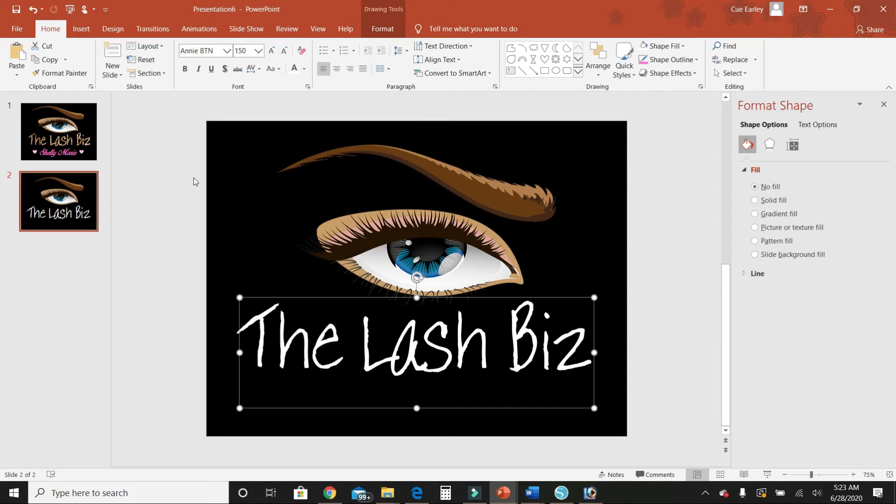
pyautogui.moveTo(374, 203)
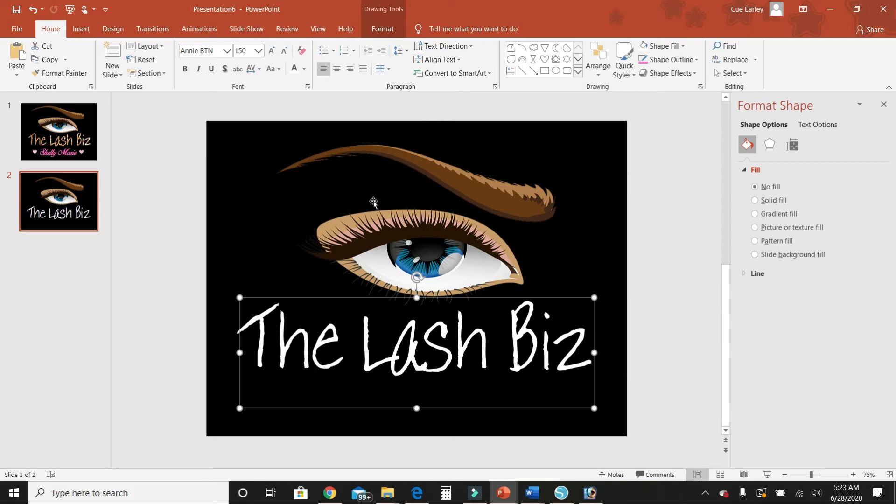
# Change 'The Lash Biz' text fill from solid white to Picture or texture fill.
pyautogui.click(817, 124)
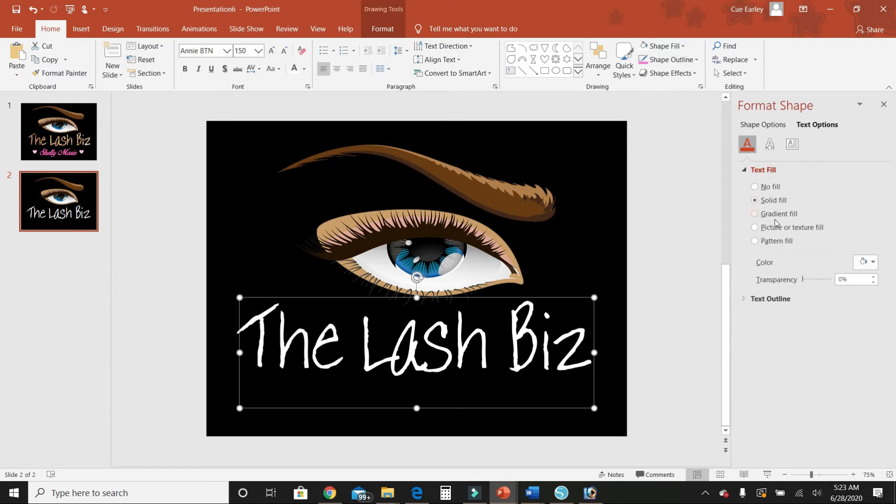
pyautogui.click(756, 227)
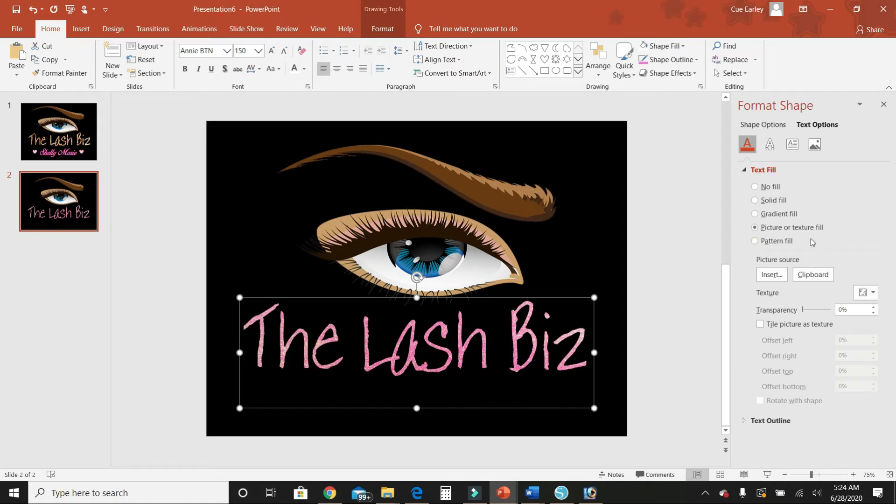
pyautogui.moveTo(772, 275)
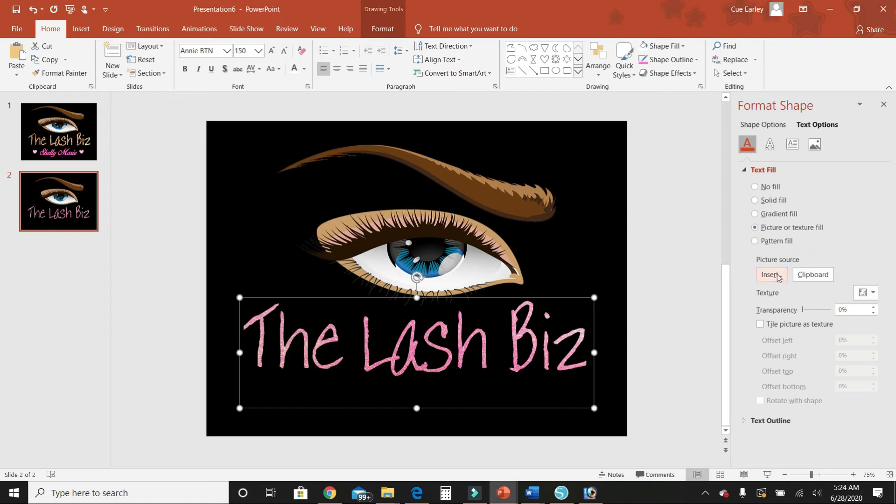
# Search online for 'gold foil' and fill the lettering with the crumpled gold foil image.
pyautogui.click(771, 275)
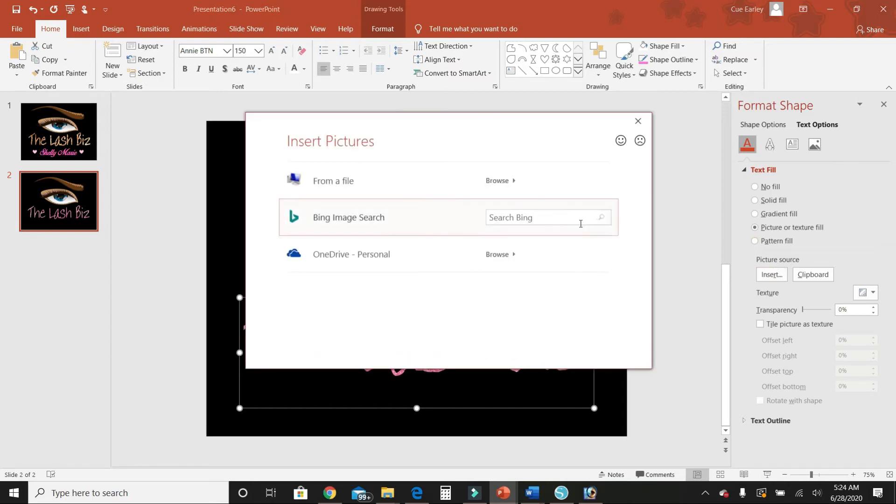
pyautogui.click(526, 218)
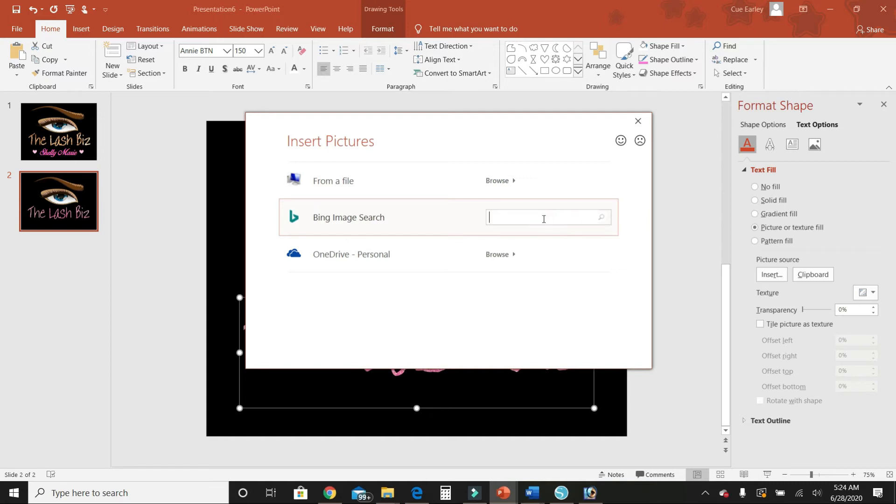
pyautogui.write('GO')
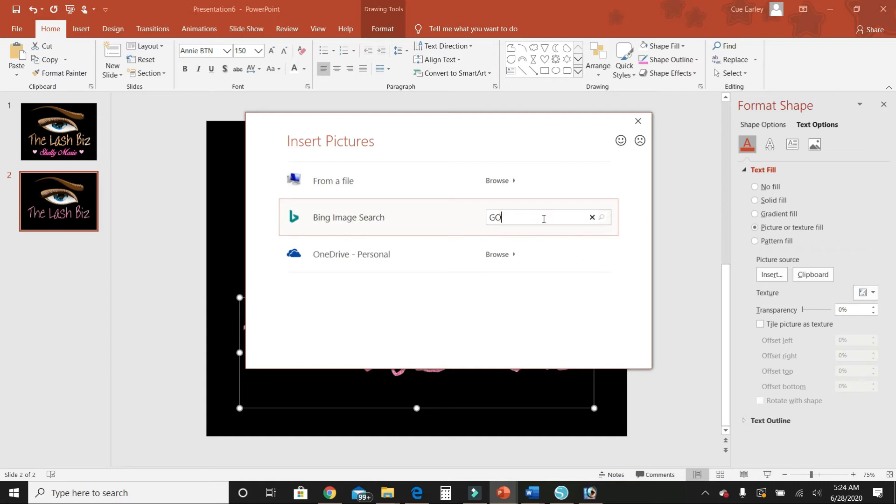
pyautogui.write('LD FO')
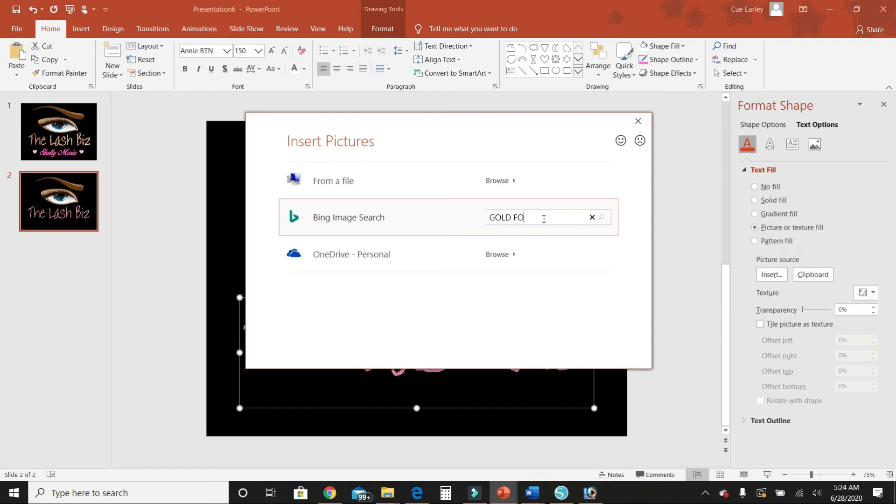
pyautogui.write('IL')
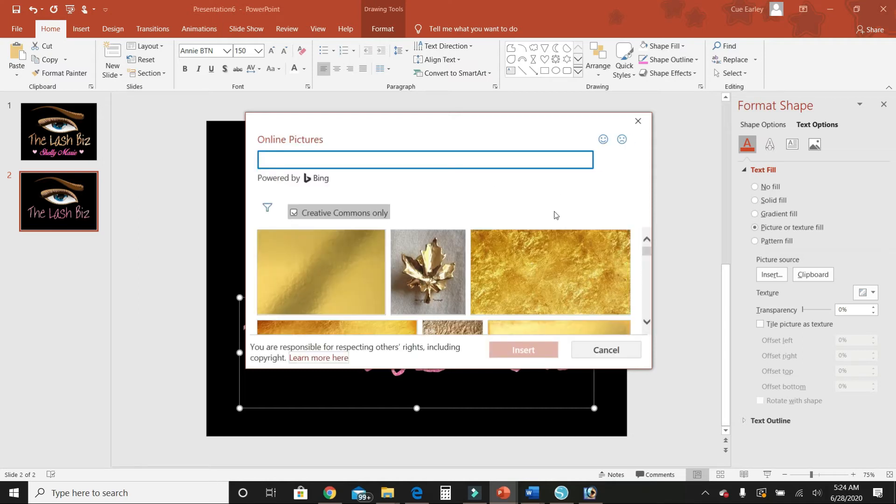
pyautogui.scroll(-3)
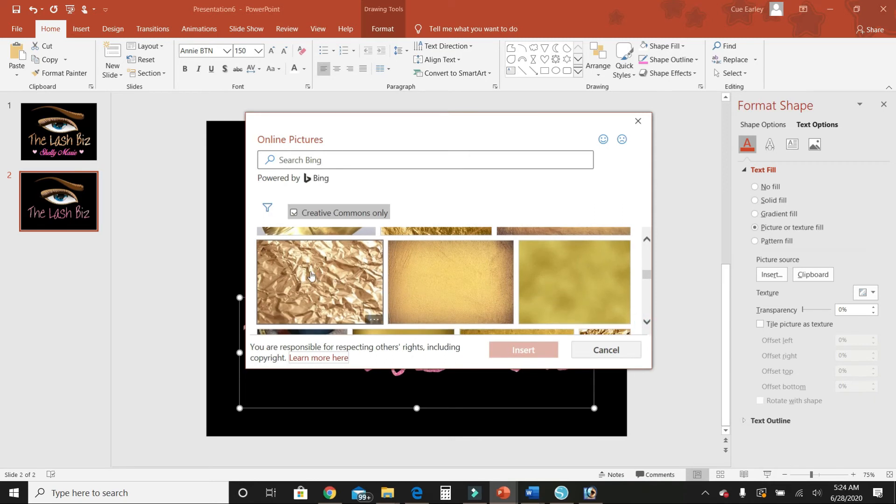
pyautogui.click(606, 349)
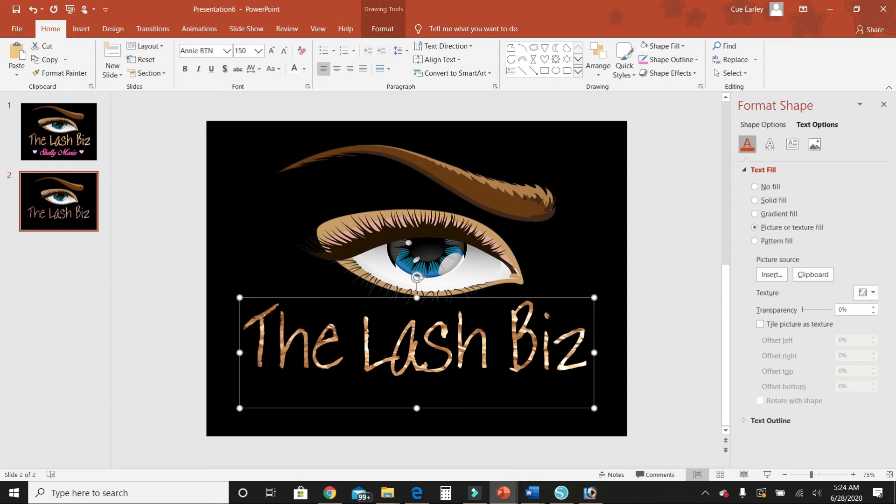
pyautogui.moveTo(569, 300)
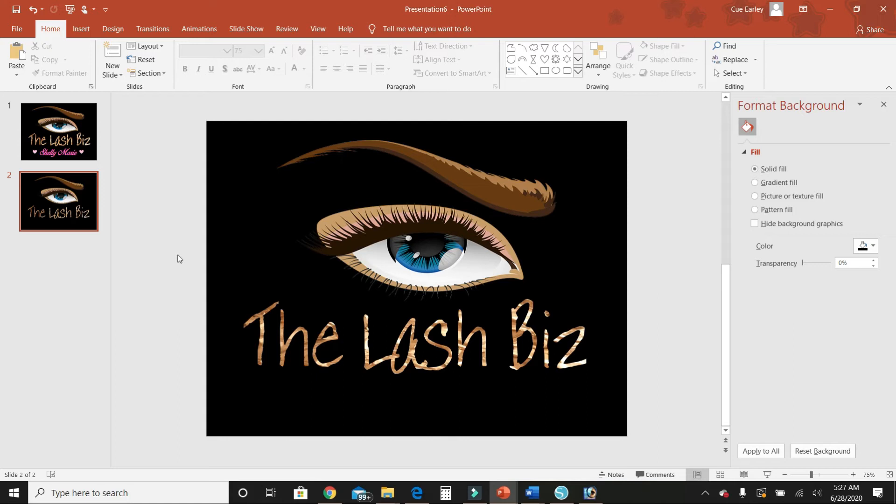
# Add a text box below the title with a pink text fill colour.
pyautogui.click(81, 28)
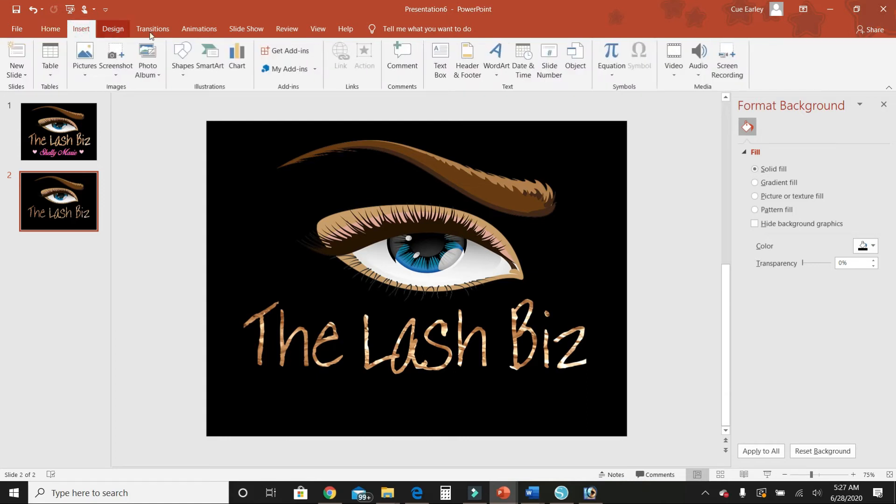
pyautogui.click(441, 59)
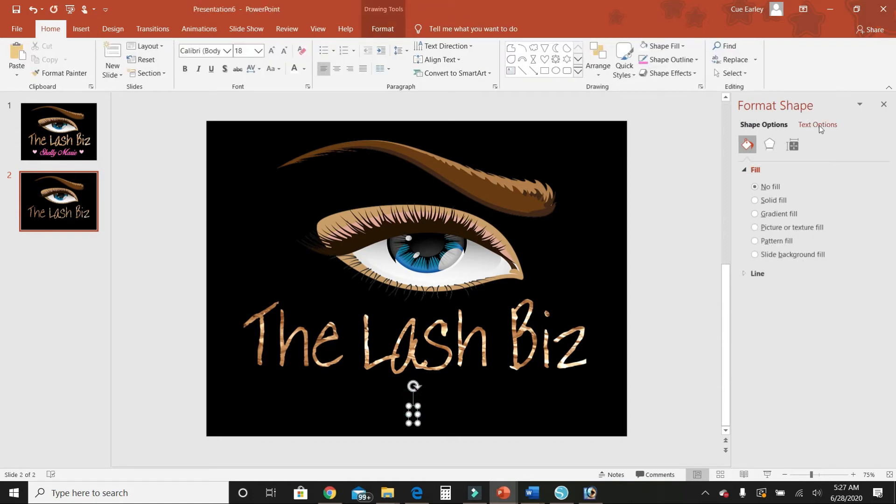
pyautogui.click(817, 125)
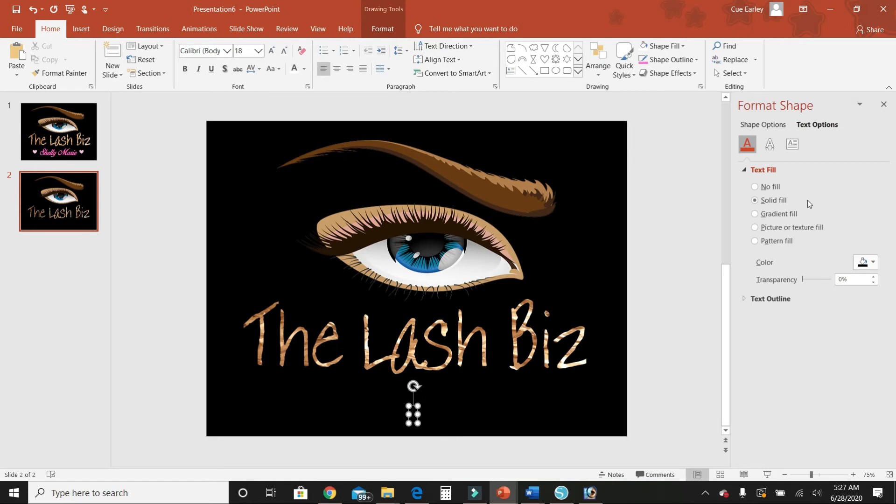
pyautogui.click(872, 263)
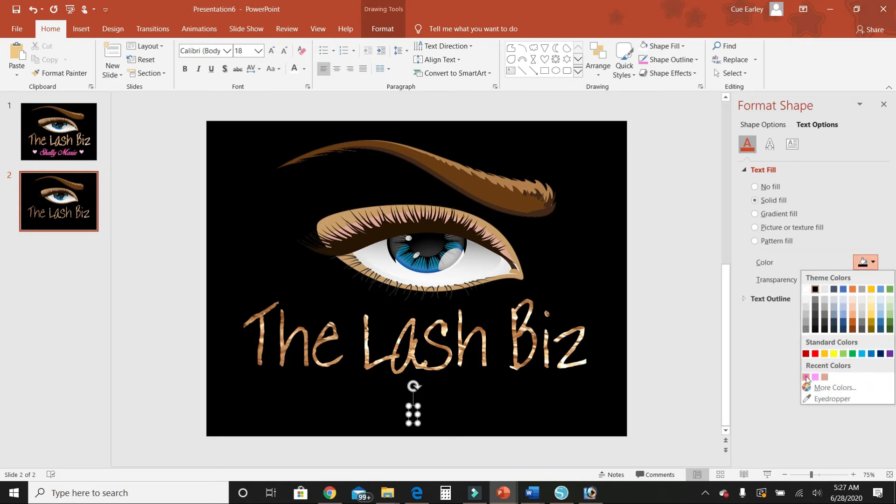
pyautogui.click(807, 377)
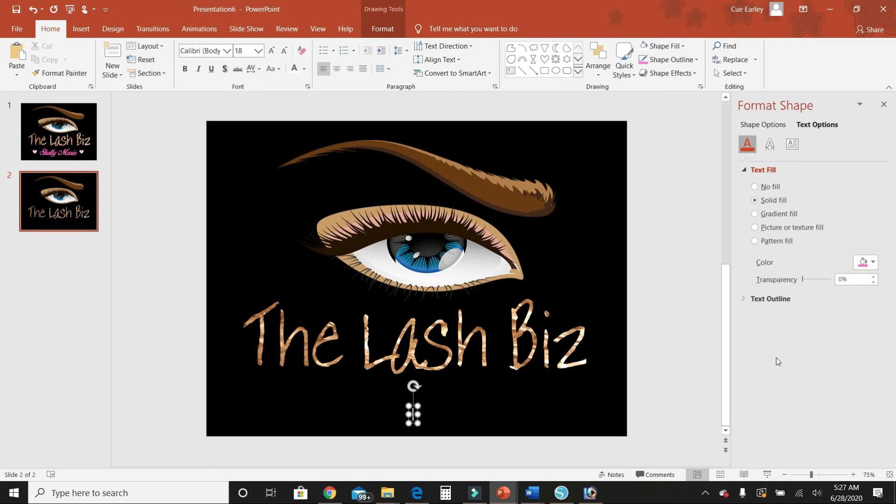
pyautogui.write('She')
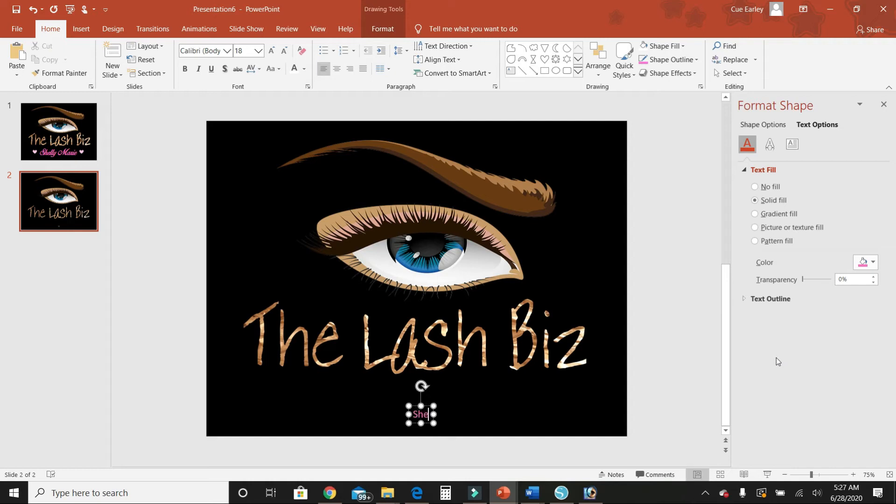
pyautogui.write('lly')
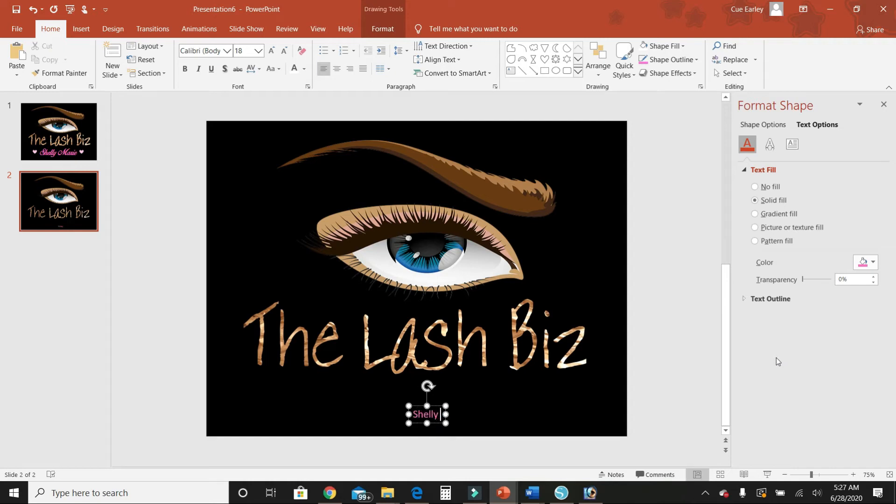
pyautogui.write('Marie')
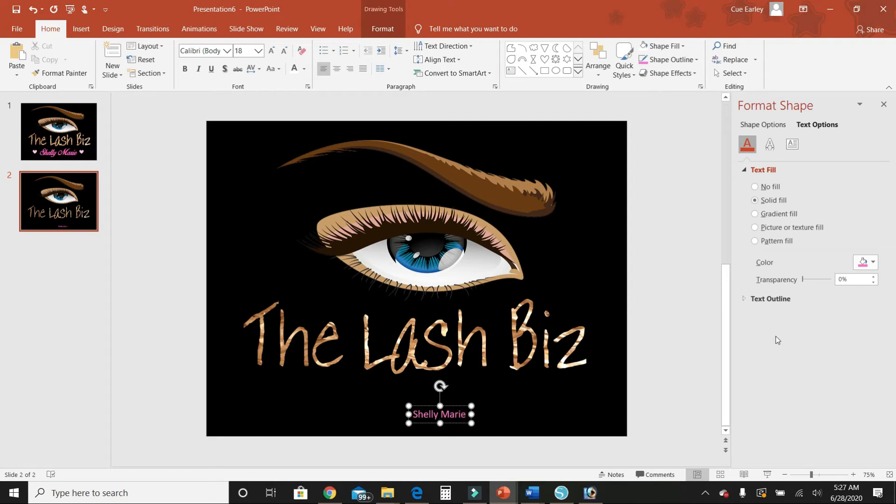
pyautogui.click(756, 227)
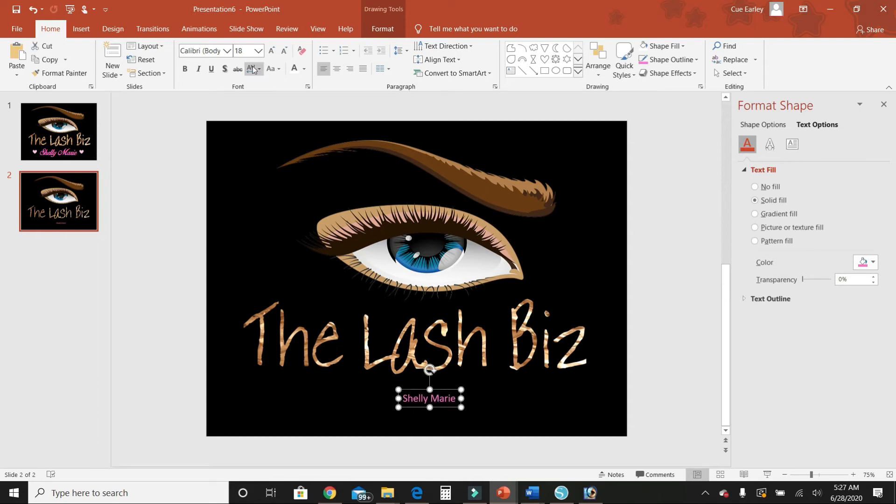
# Restyle 'Shelly Marie' in Birds of Paradise script at size 75 and centre its box under the title.
pyautogui.tripleClick(239, 51)
pyautogui.write('75')
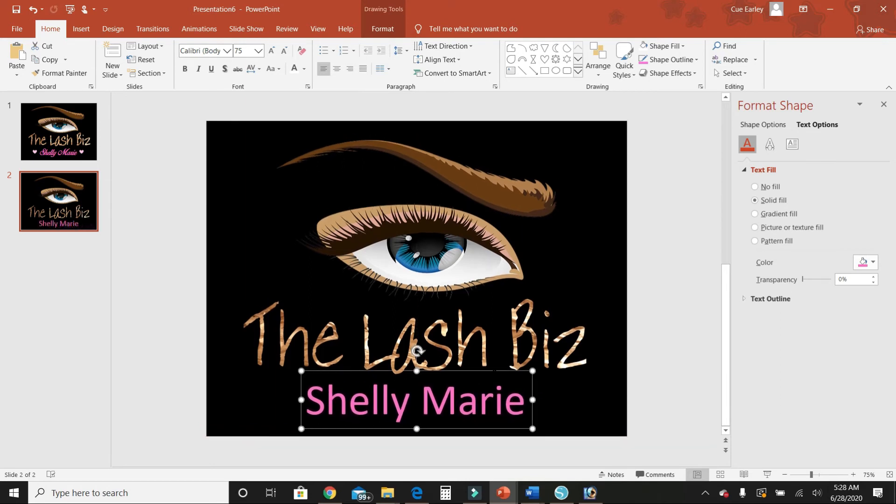
pyautogui.click(201, 50)
pyautogui.write('Bird')
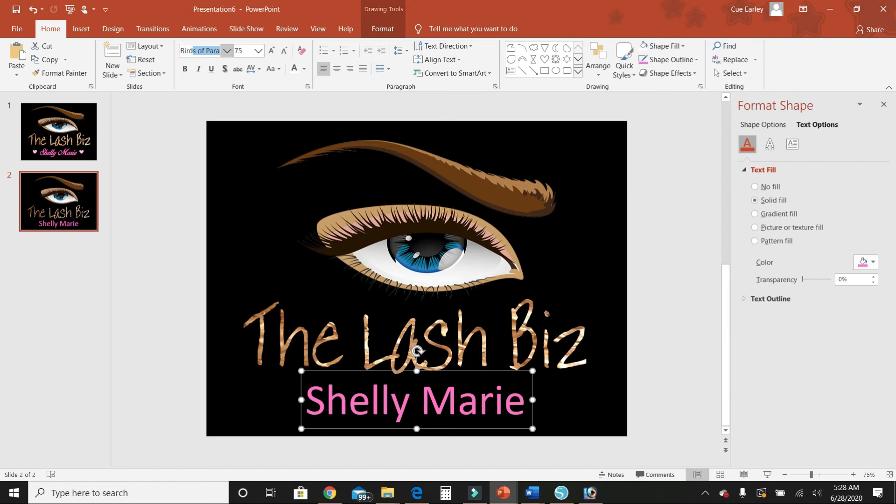
pyautogui.click(204, 51)
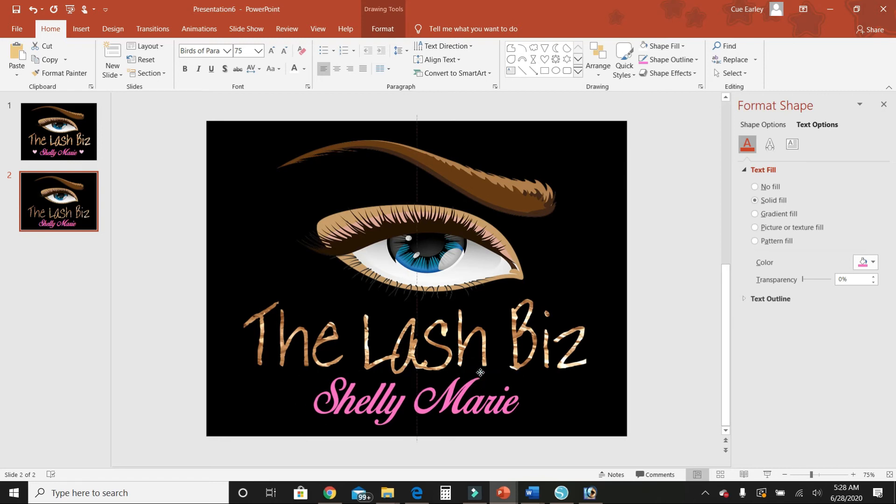
pyautogui.click(416, 400)
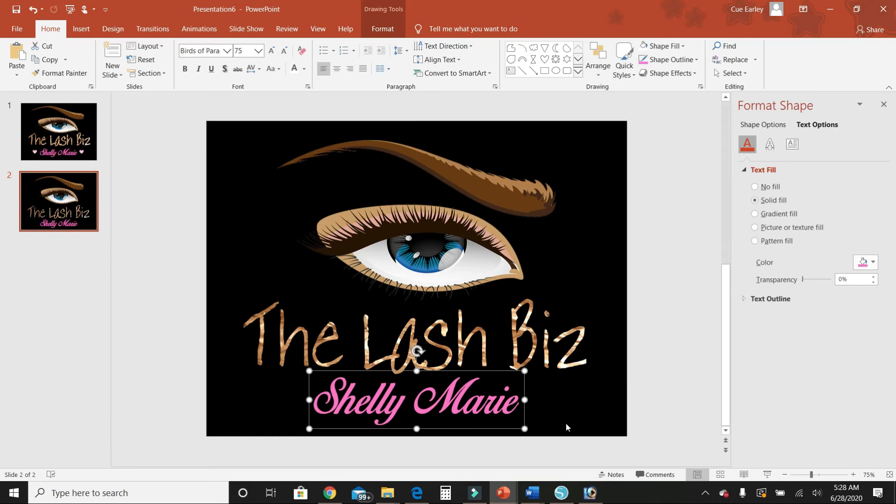
pyautogui.click(762, 125)
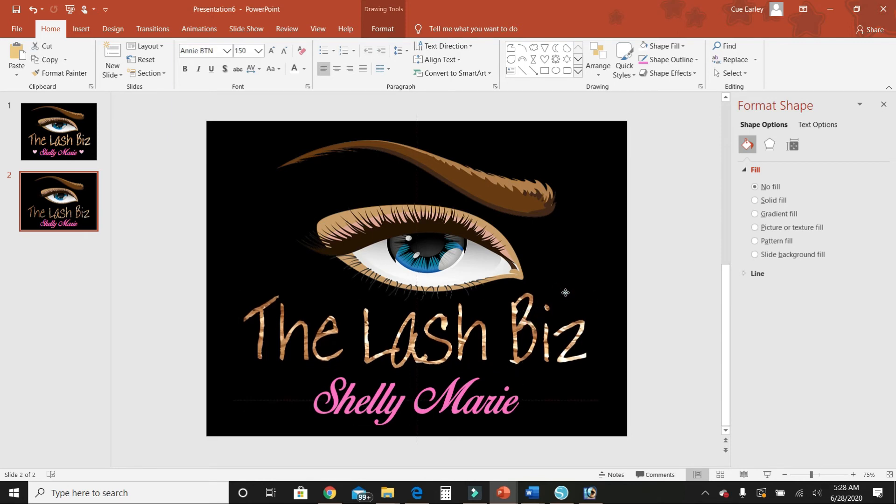
# Deselect the text so the slide's Format Background fill settings can be shown.
pyautogui.click(466, 230)
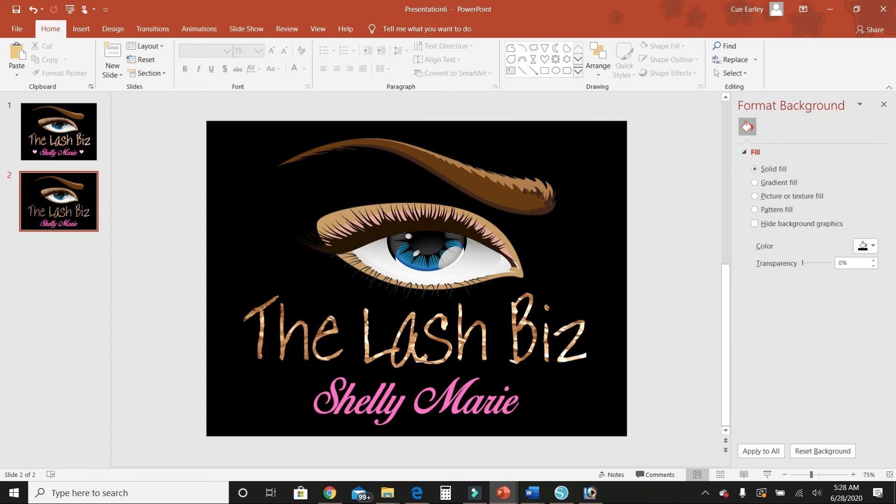
# Insert a small heart shape from Shapes just right of 'Shelly Marie'.
pyautogui.click(80, 28)
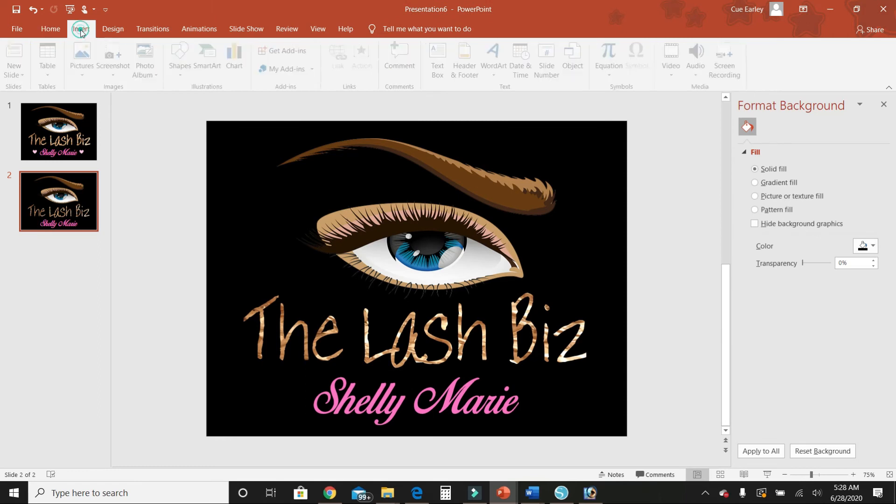
pyautogui.click(81, 29)
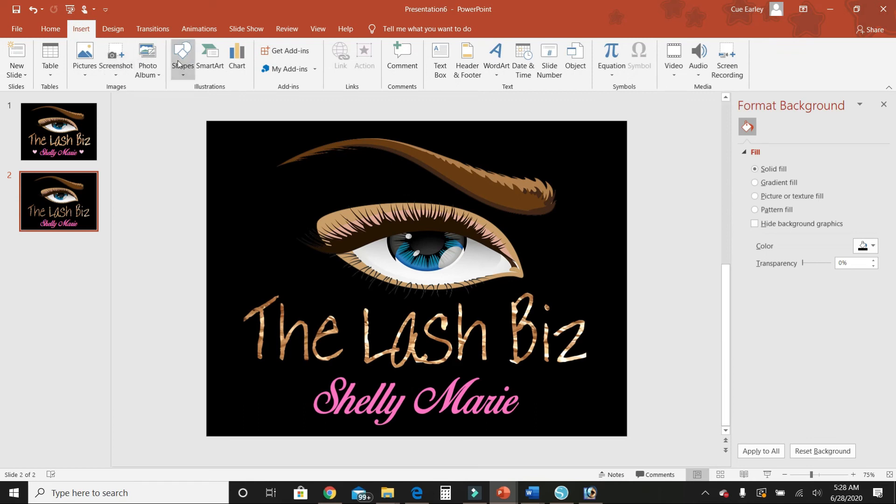
pyautogui.click(181, 57)
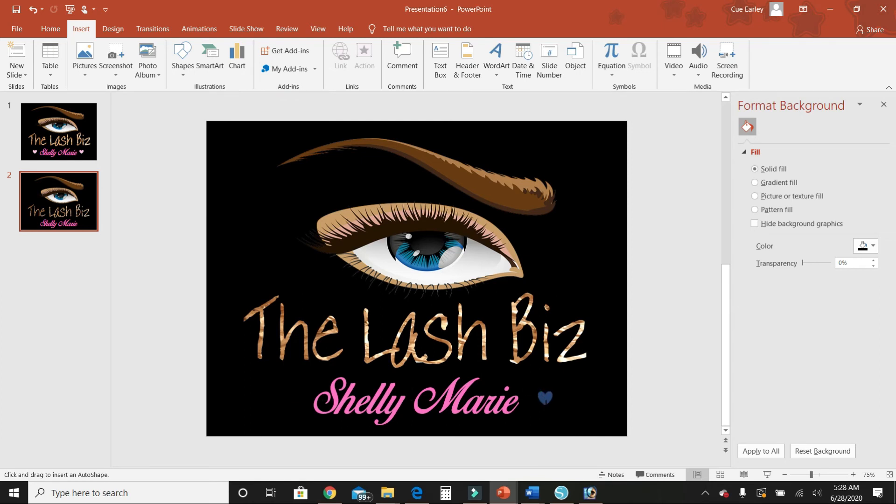
pyautogui.click(544, 397)
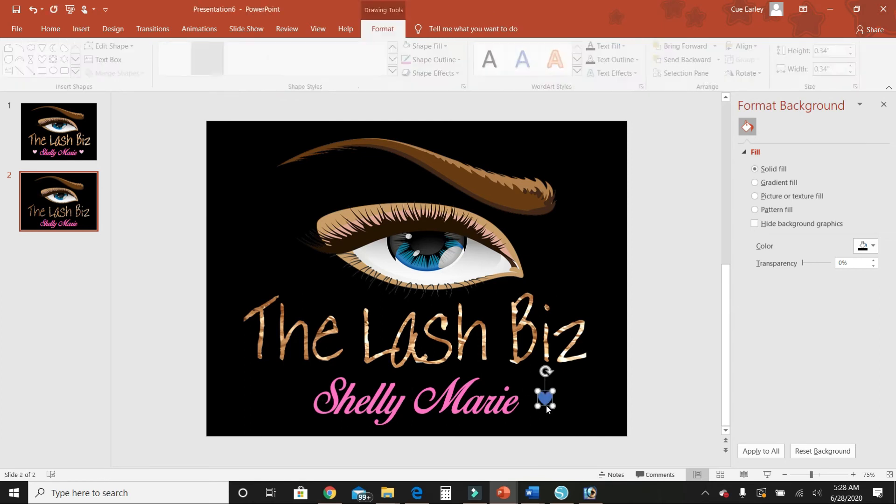
# Show the heart's Format Shape fill settings with the colour choices expanded.
pyautogui.click(545, 398)
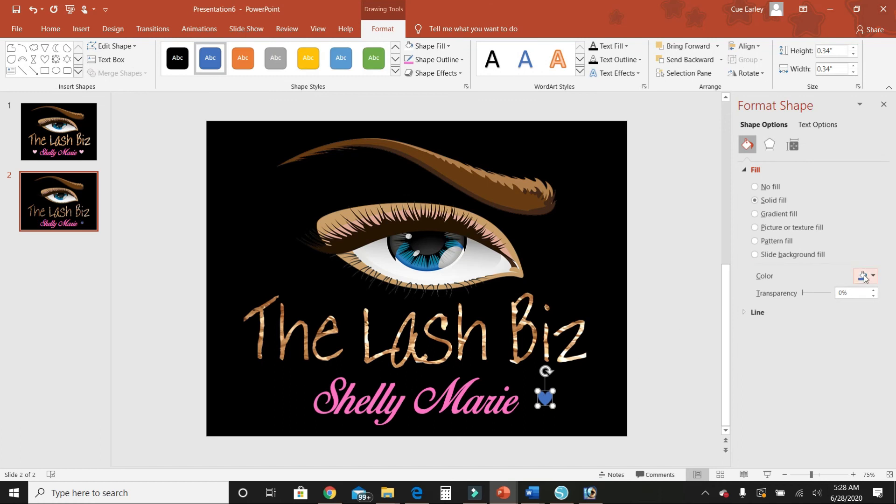
pyautogui.click(873, 276)
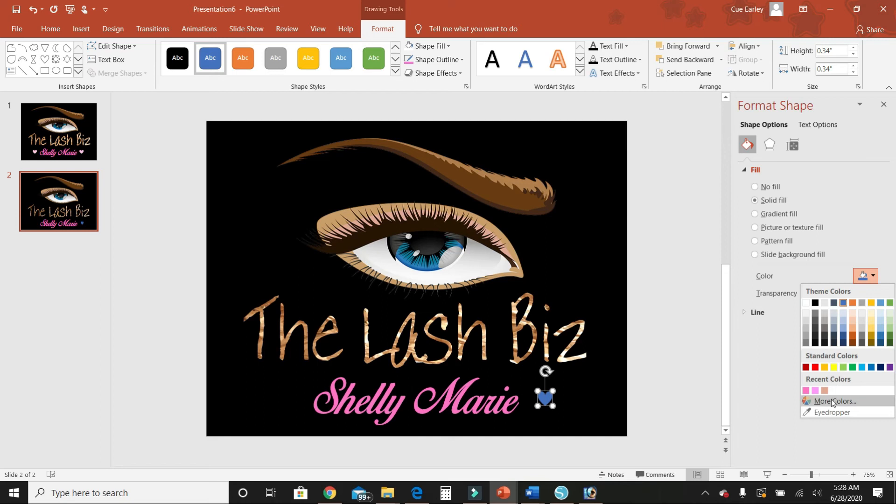
# Fill the heart light pink via More Colors' Standard hexagon, trying lavender before confirming pink.
pyautogui.click(834, 401)
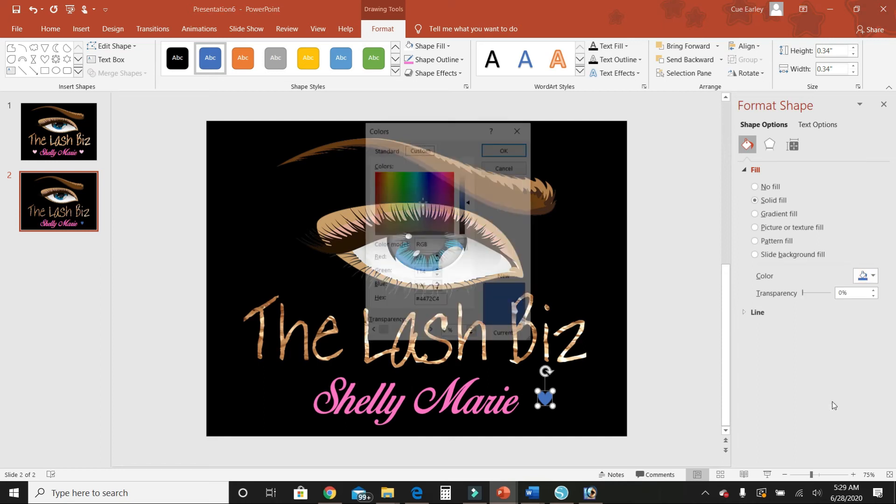
pyautogui.click(384, 148)
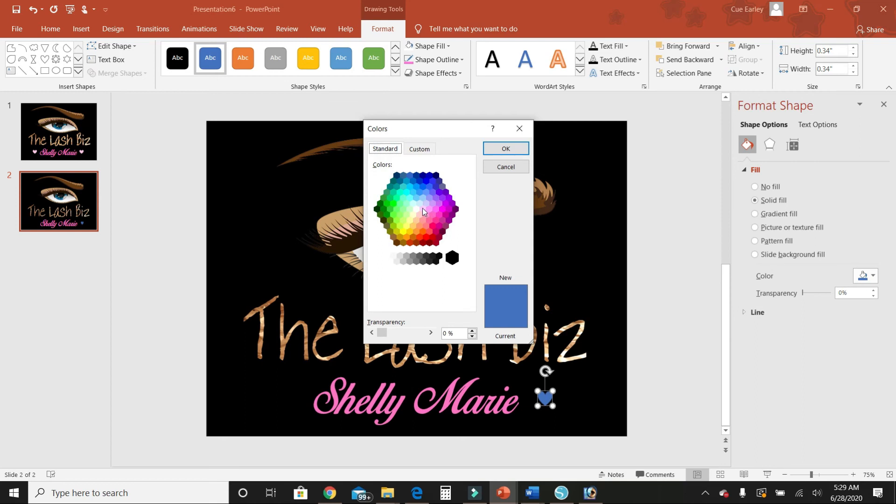
pyautogui.click(421, 208)
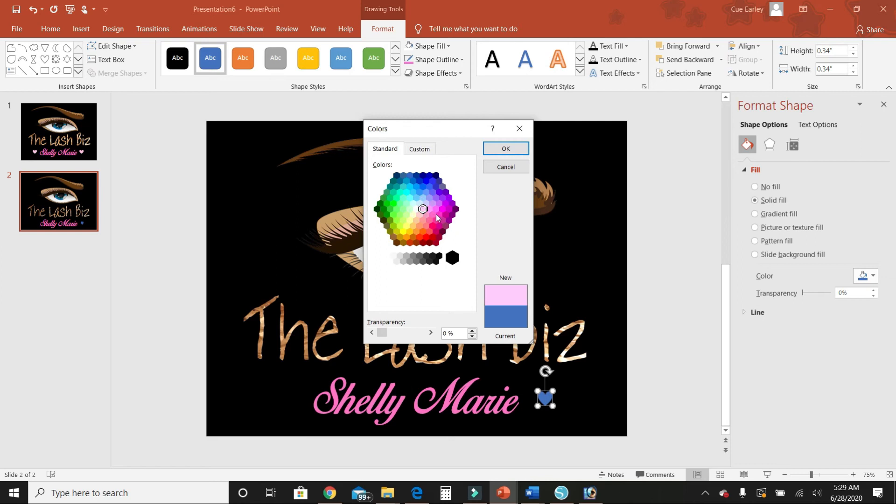
pyautogui.click(432, 203)
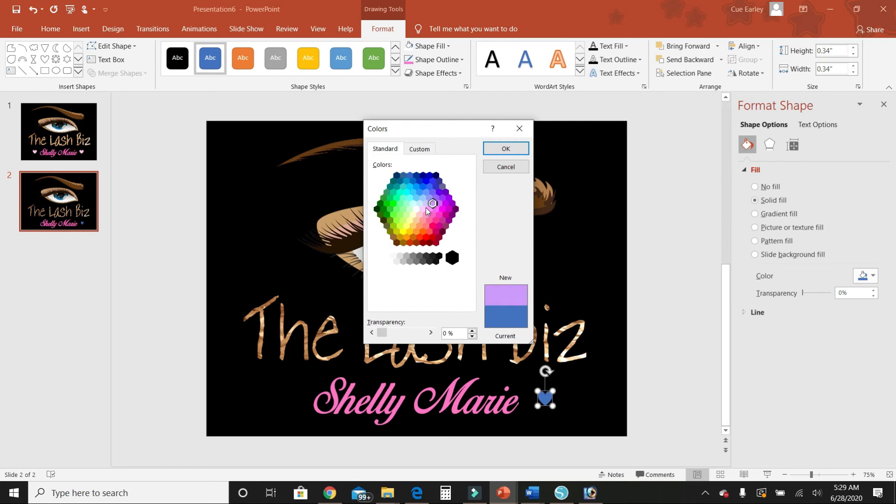
pyautogui.click(505, 148)
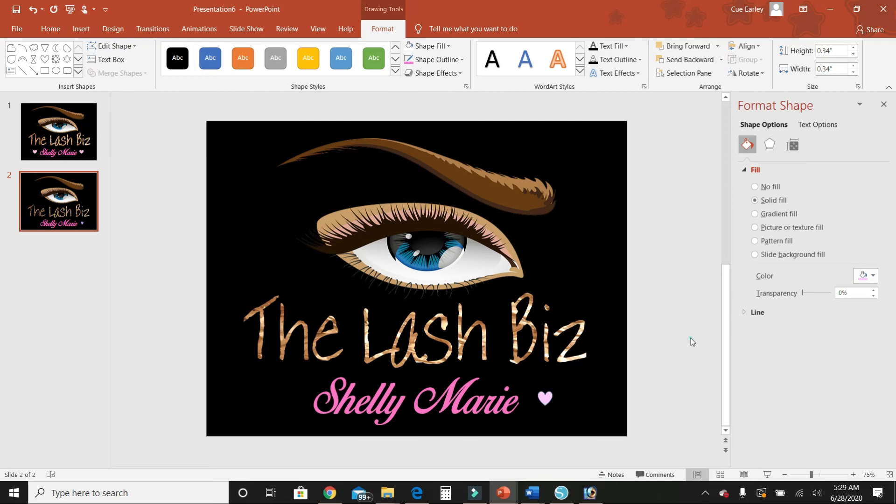
pyautogui.click(544, 398)
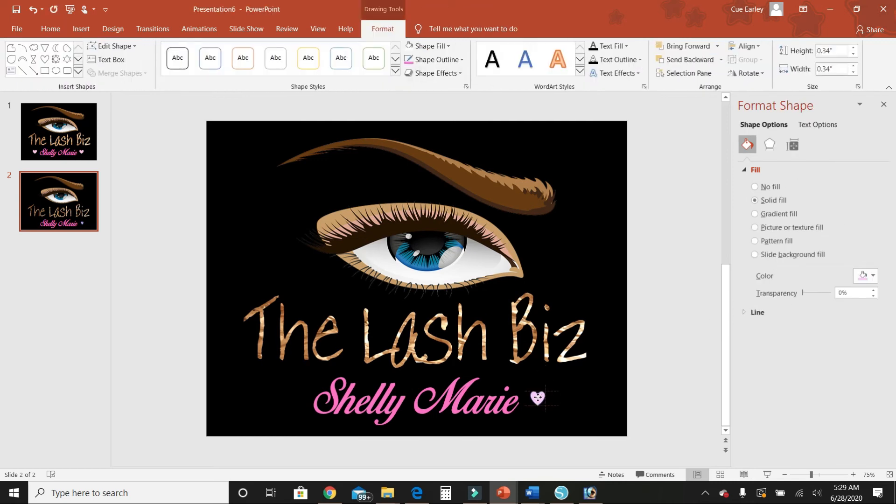
pyautogui.rightClick(537, 397)
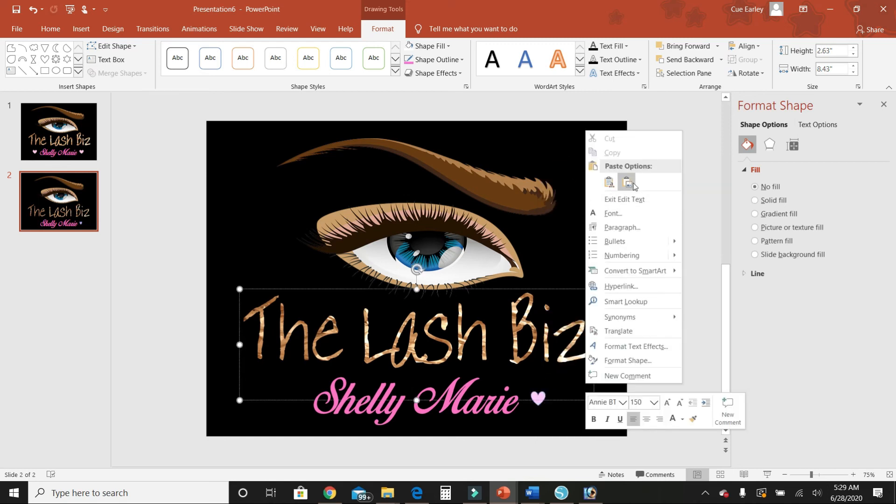
pyautogui.click(626, 182)
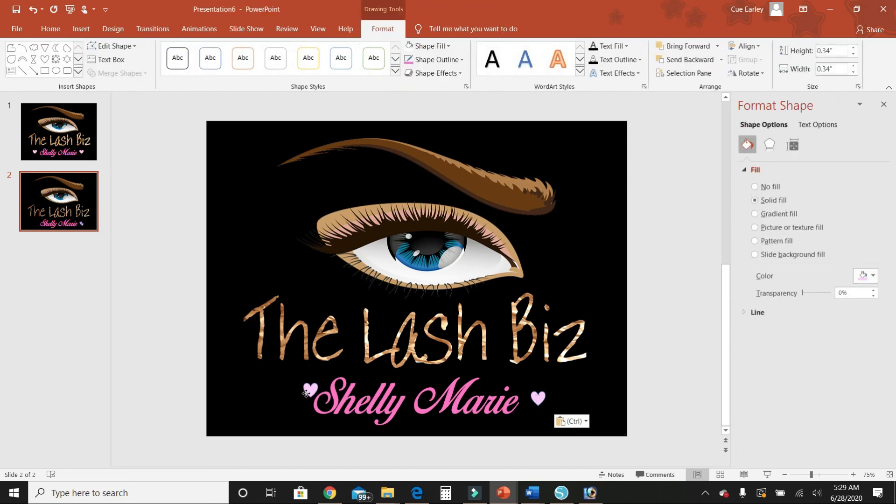
pyautogui.click(309, 395)
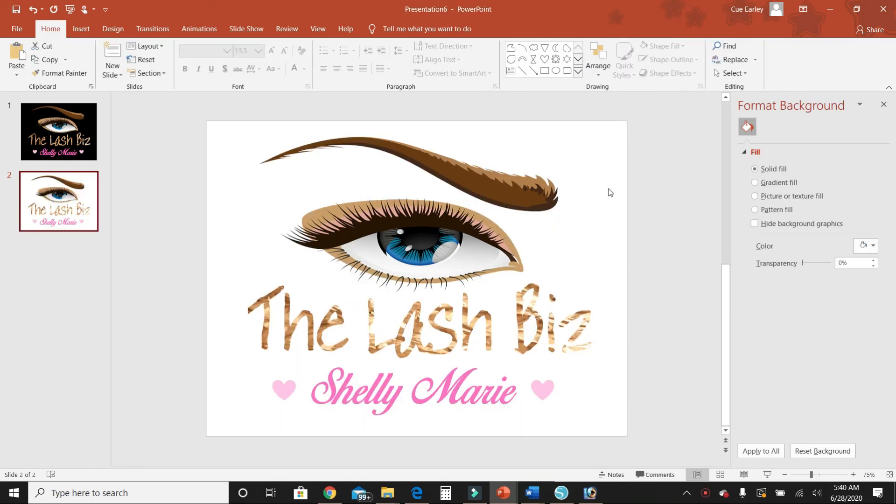
pyautogui.moveTo(601, 220)
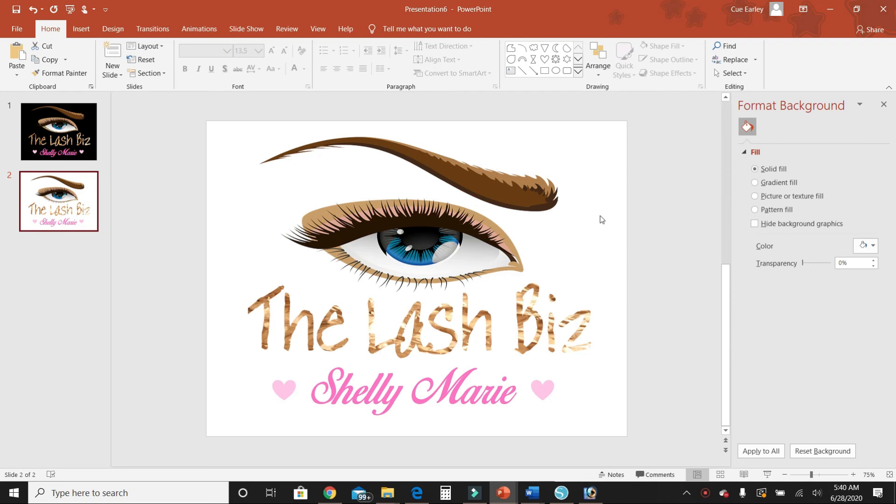
pyautogui.moveTo(158, 104)
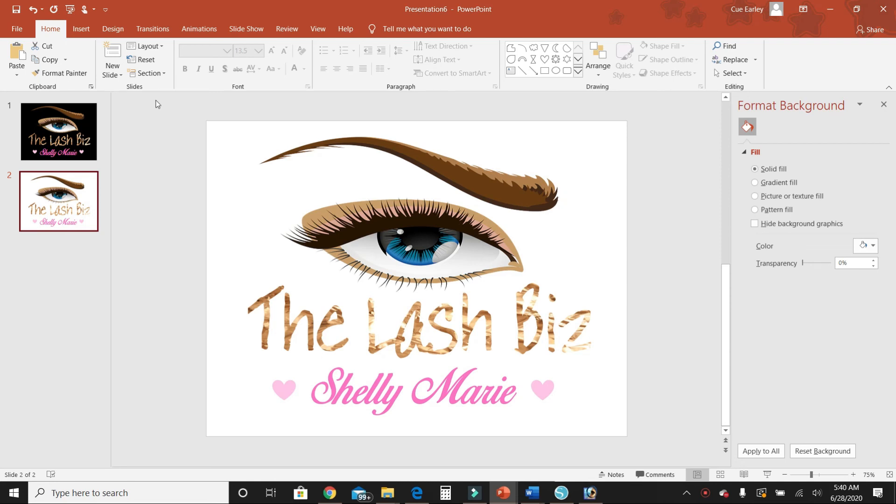